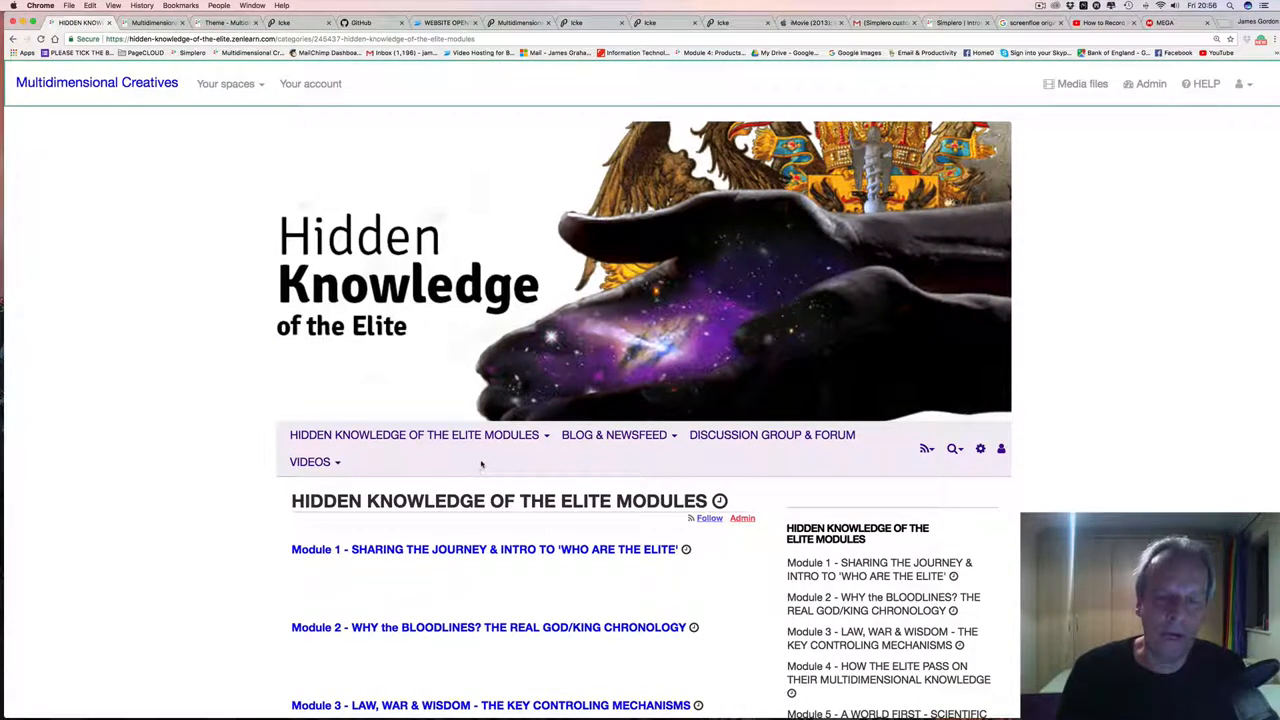
mouse_move(458, 536)
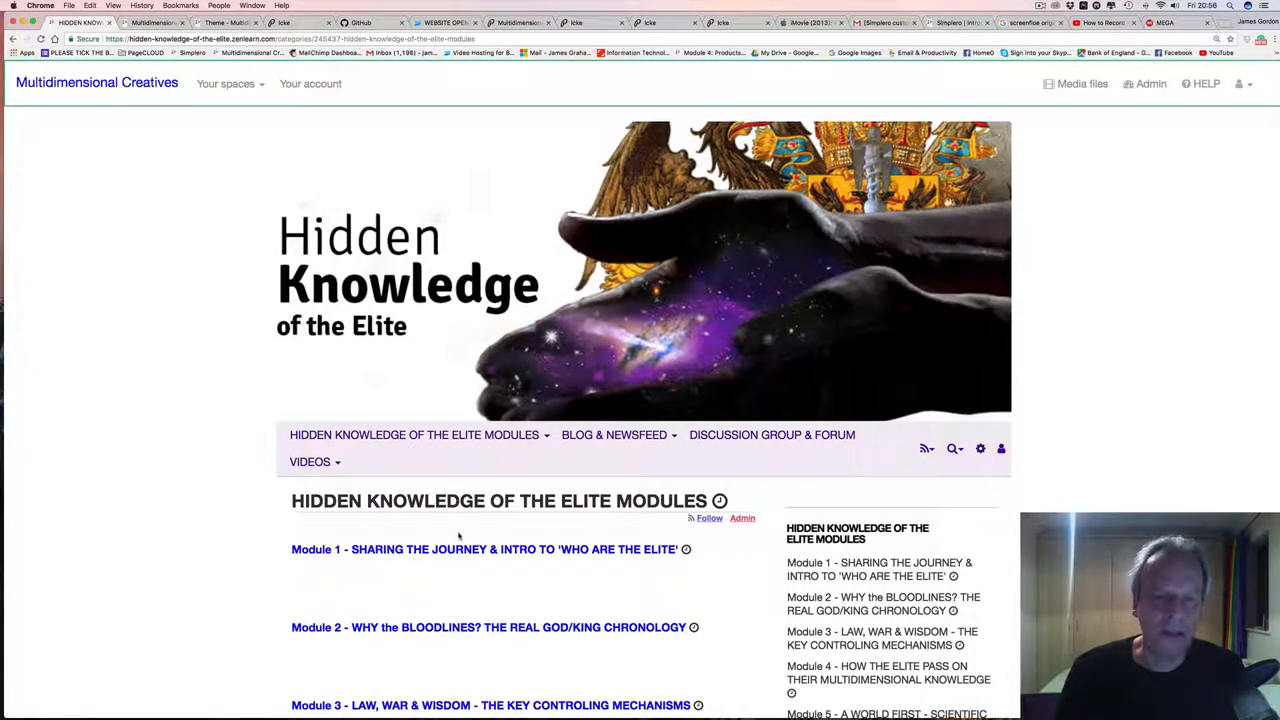
Step: Go to the Module 1 'Sharing the journey & intro' lesson and browse its welcome video and introduction
left_click(484, 549)
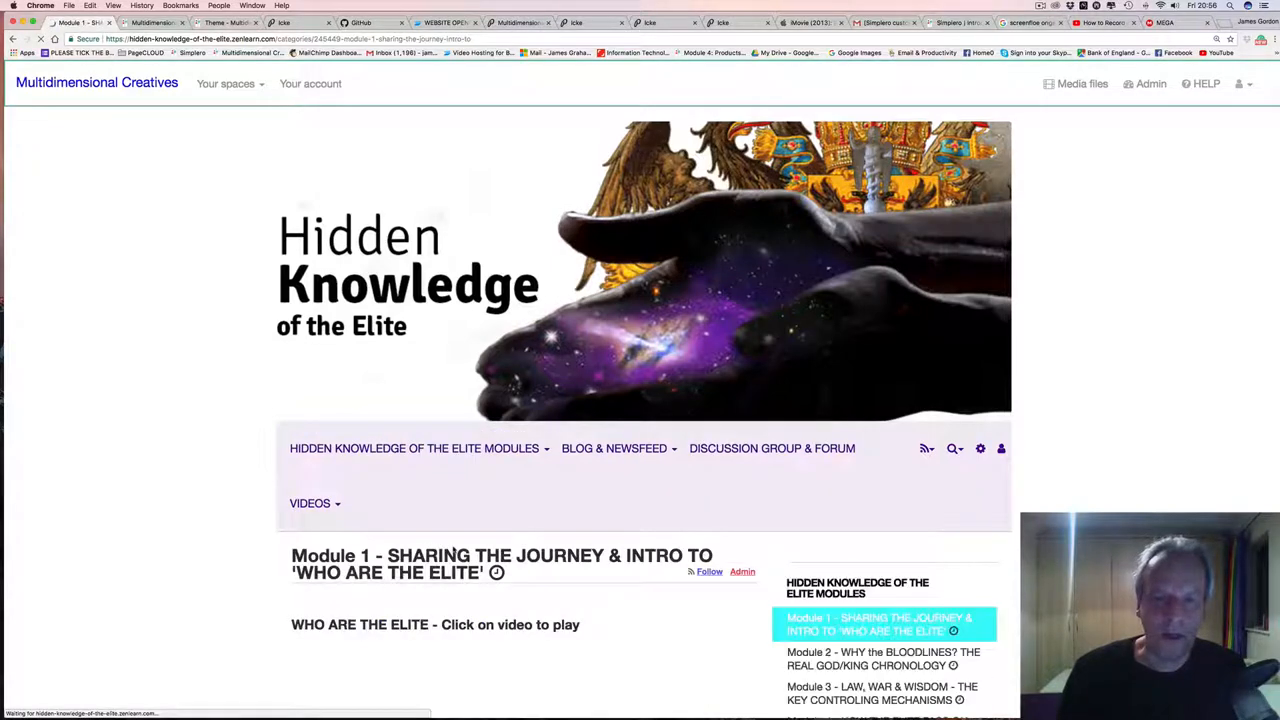
scroll("down", 3)
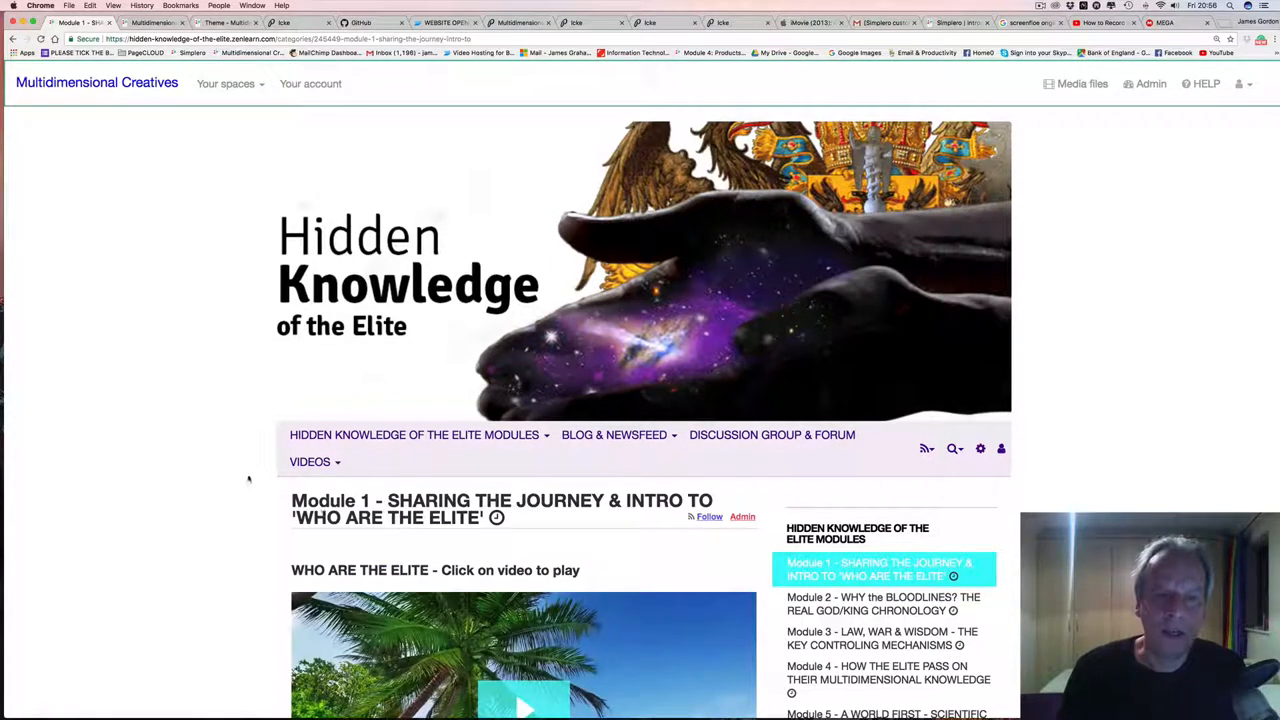
scroll("down", 3)
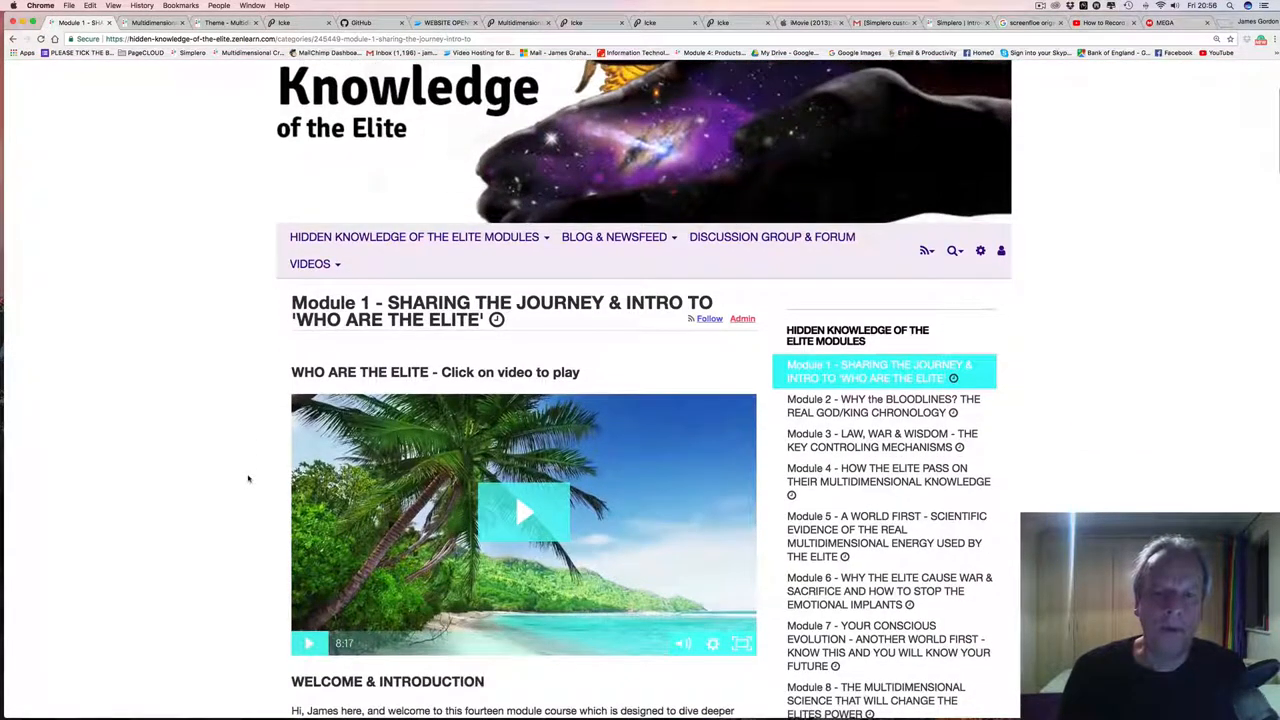
scroll("down", 3)
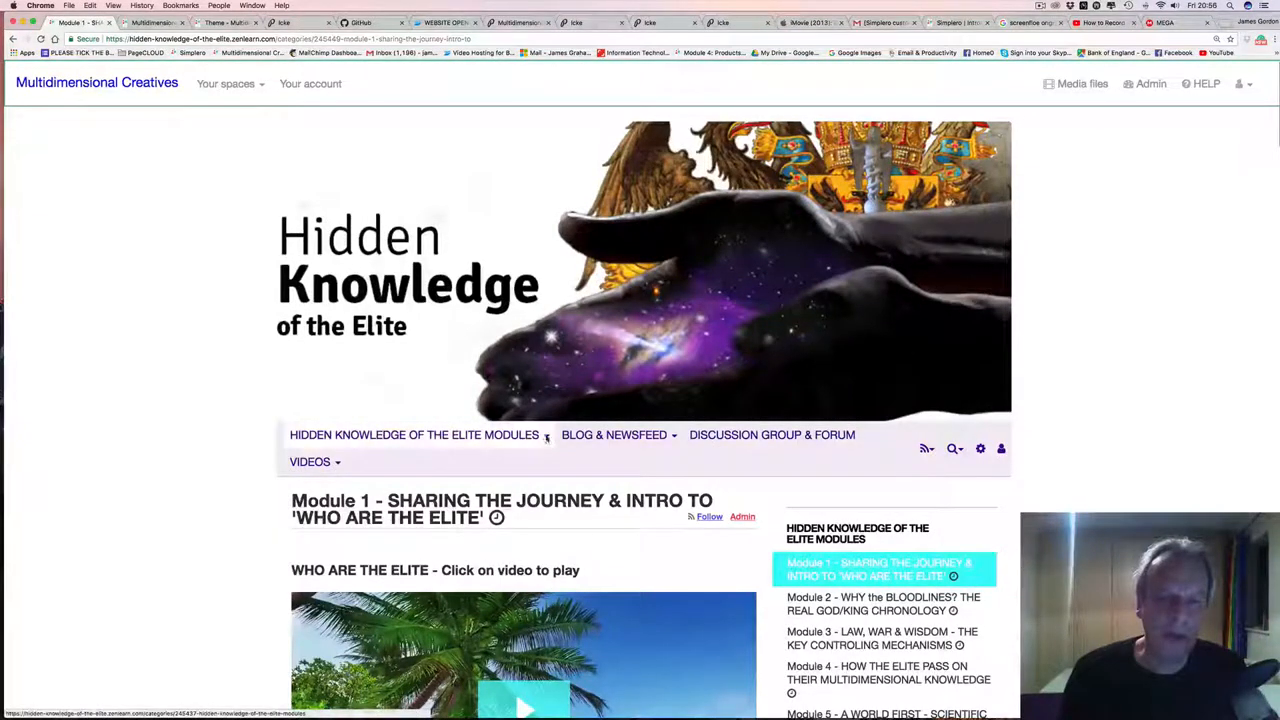
Step: Peek at the Hidden Knowledge modules dropdown, then review the rest of the lesson page
left_click(413, 434)
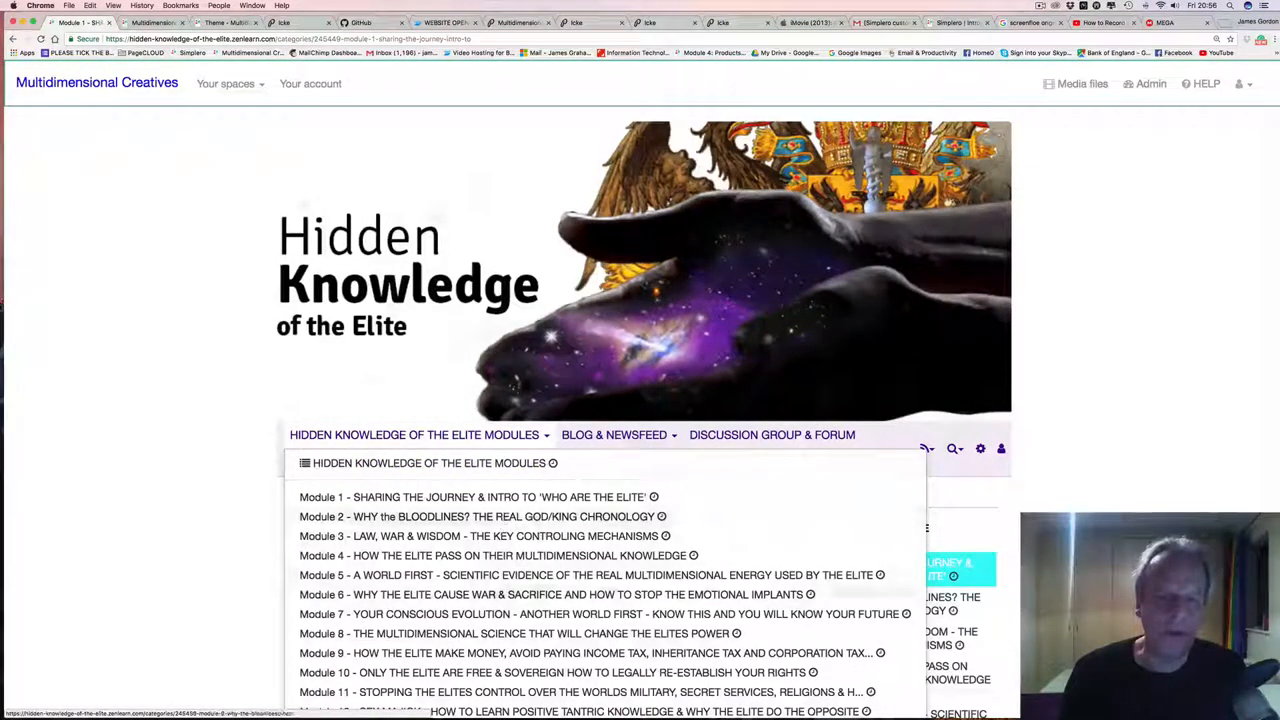
left_click(473, 497)
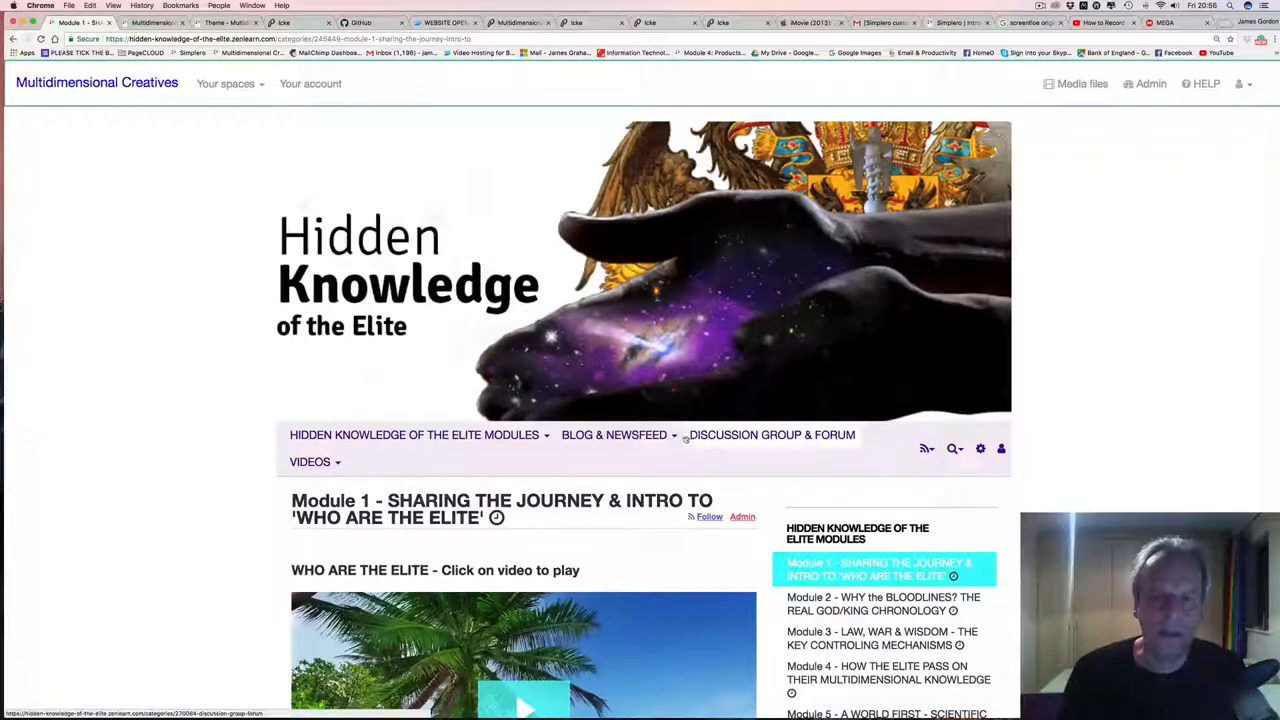
left_click(614, 434)
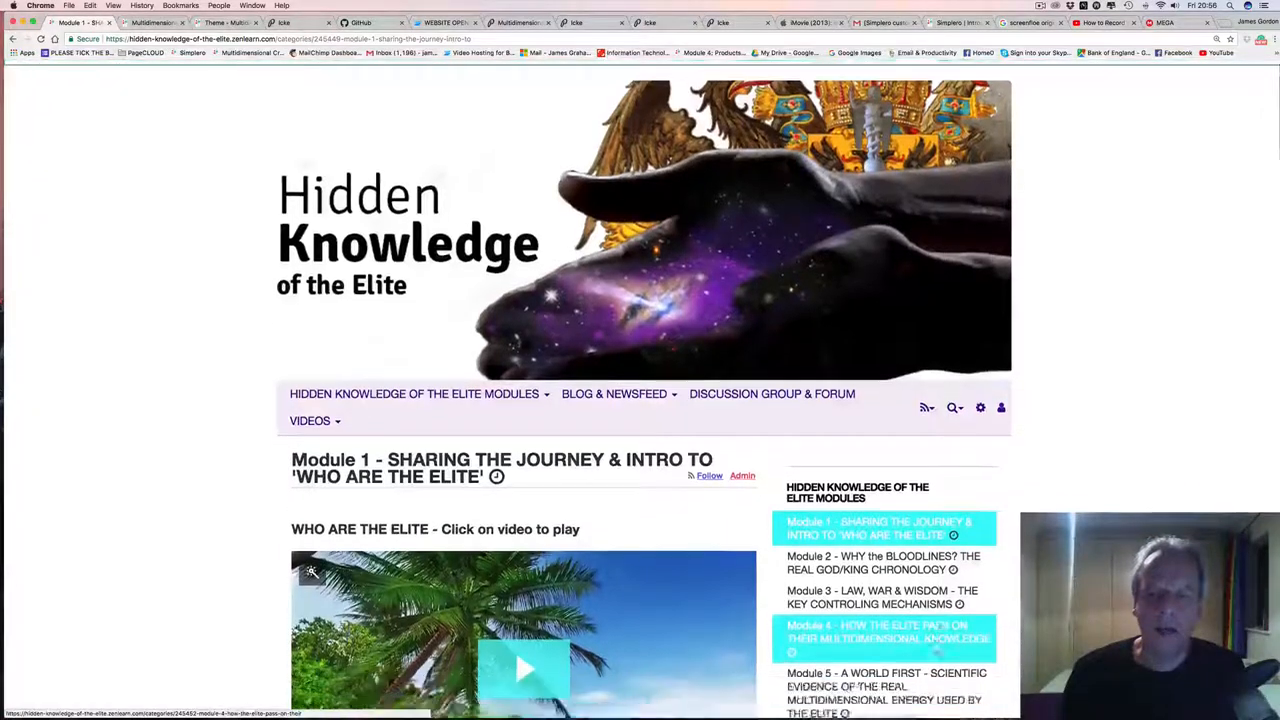
scroll("down", 3)
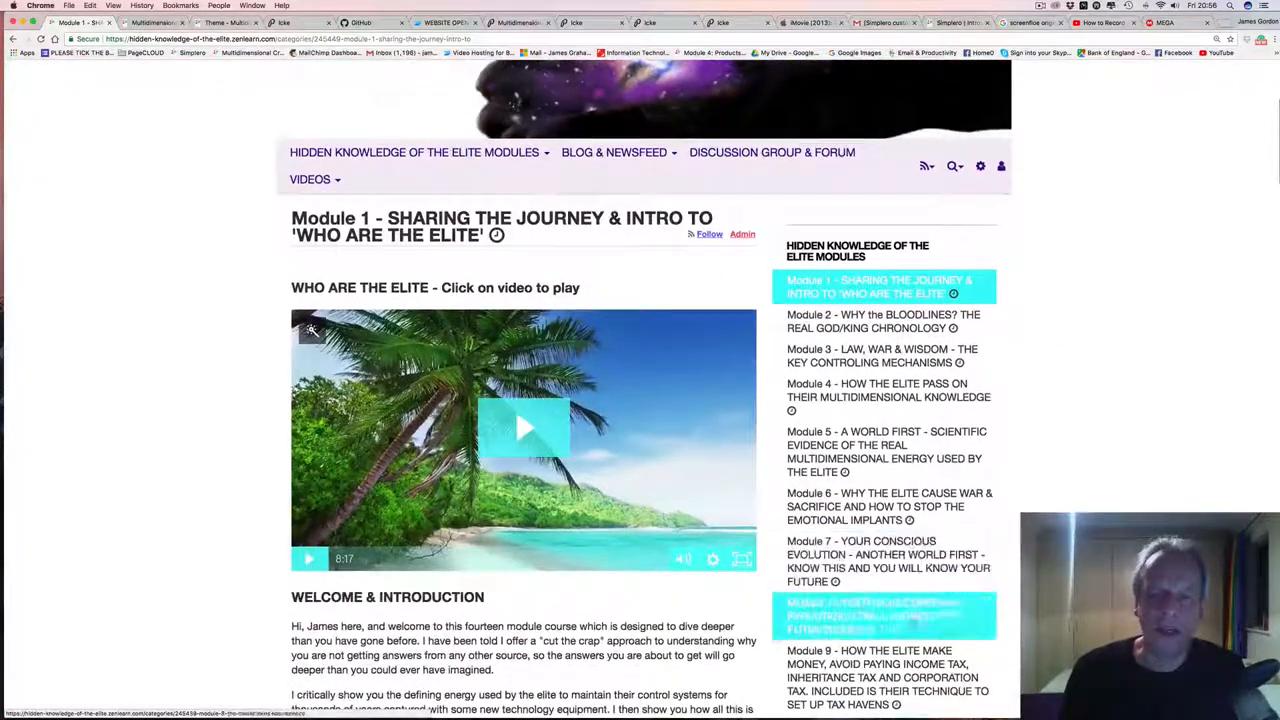
scroll("down", 3)
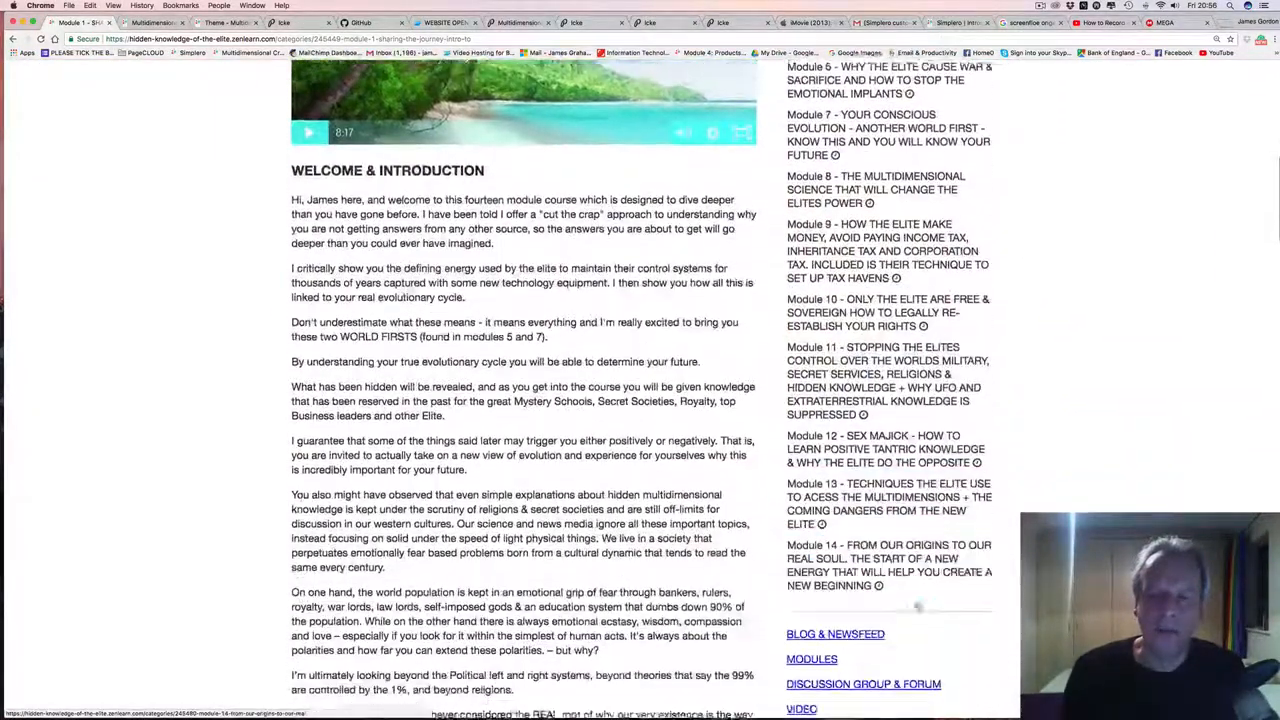
scroll("down", 3)
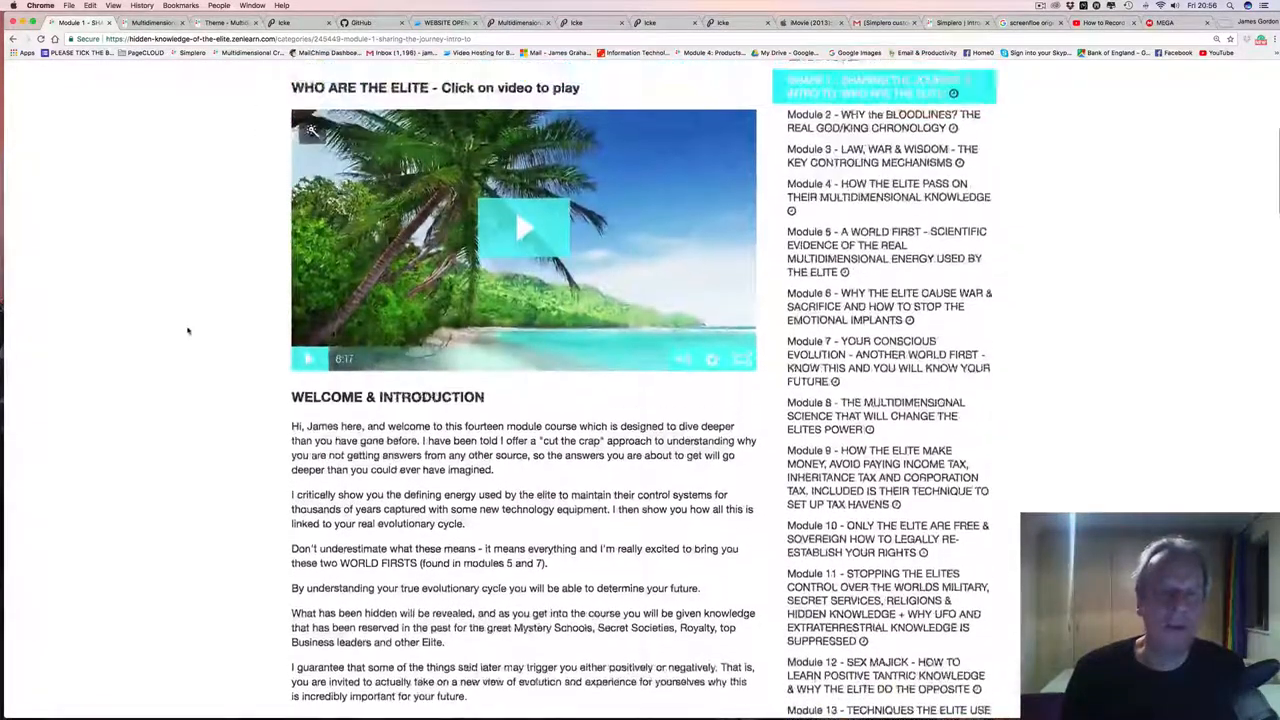
scroll("up", 3)
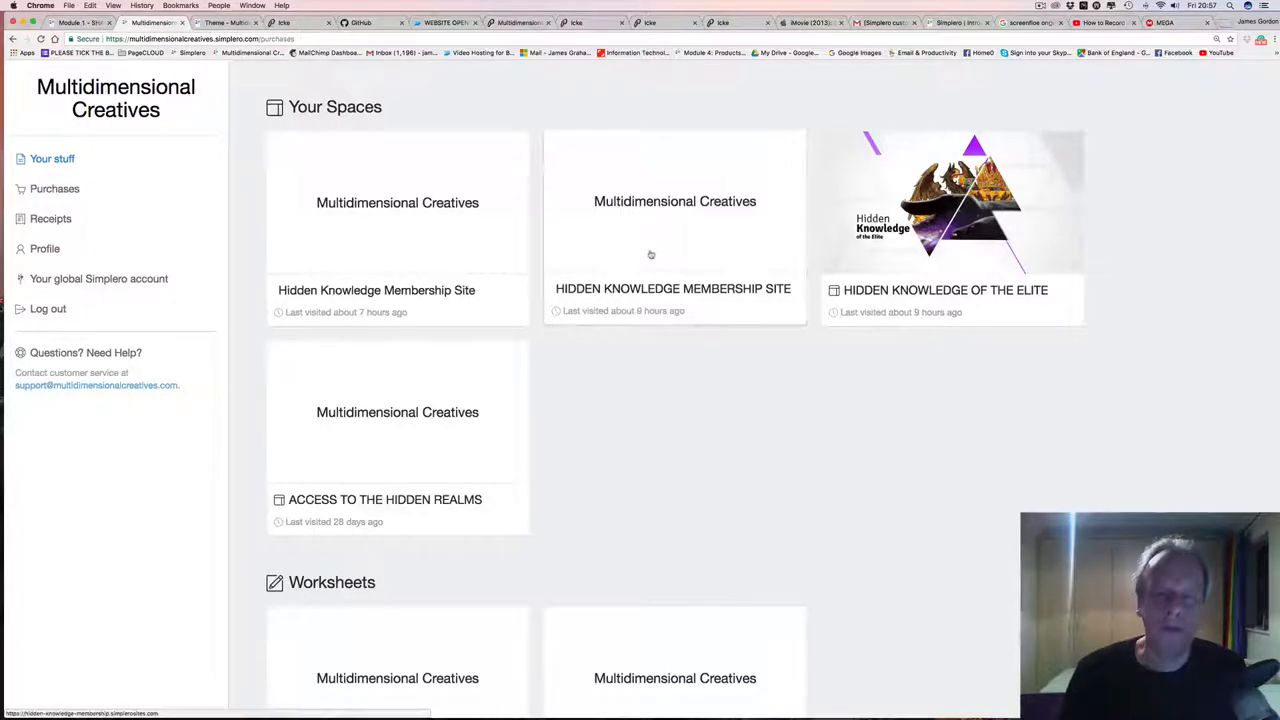
Step: Enter the Hidden Knowledge Membership Site from the Your Spaces list
left_click(673, 230)
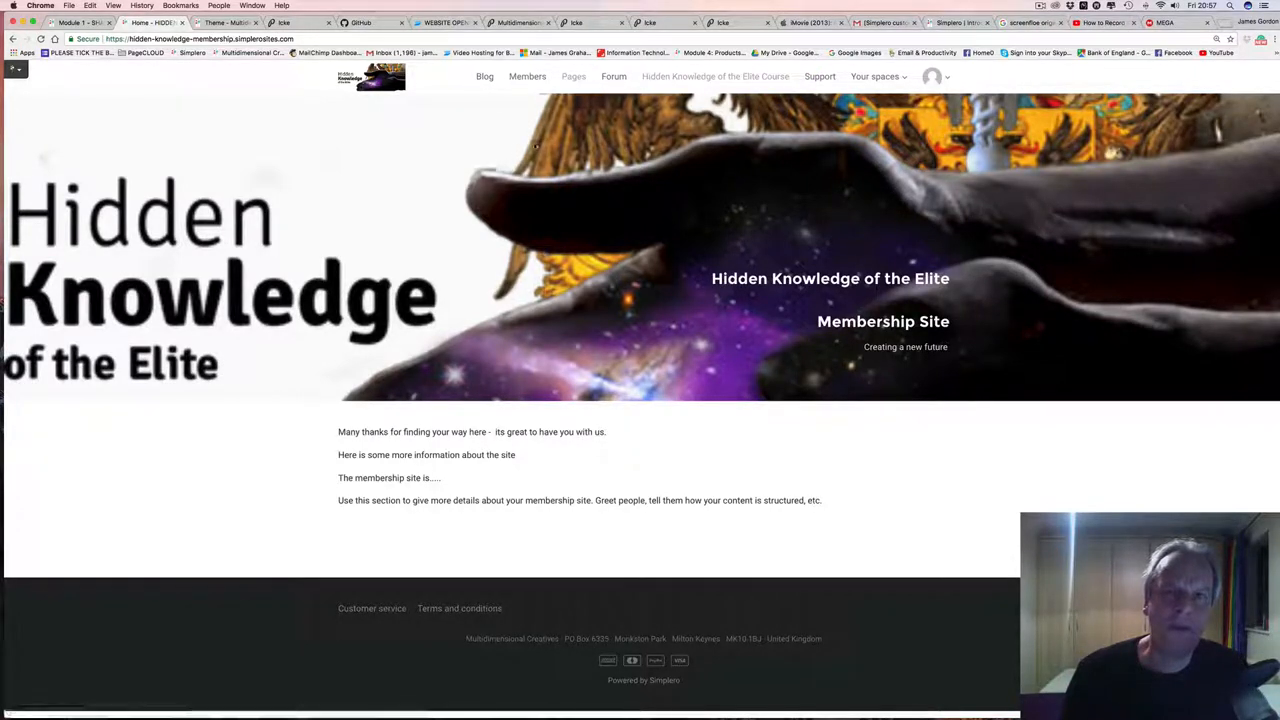
mouse_move(715, 76)
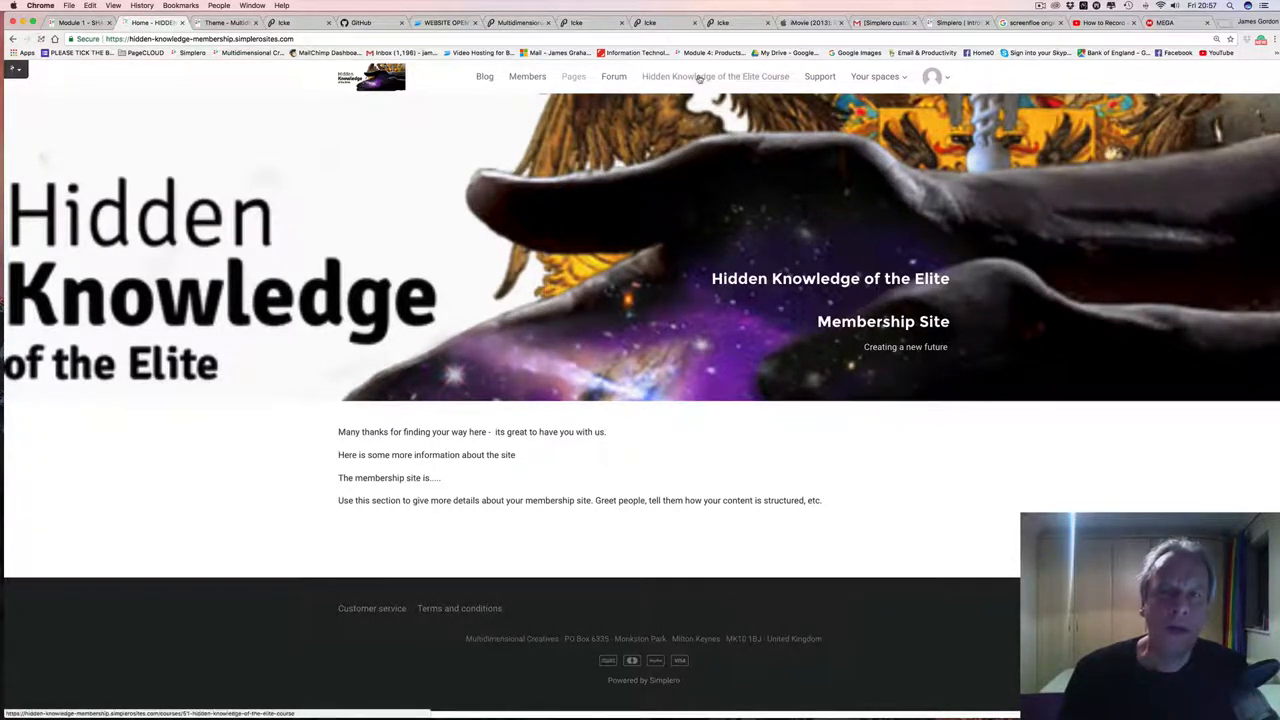
Step: Go to the Hidden Knowledge of the Elite Course page listing its modules
left_click(715, 76)
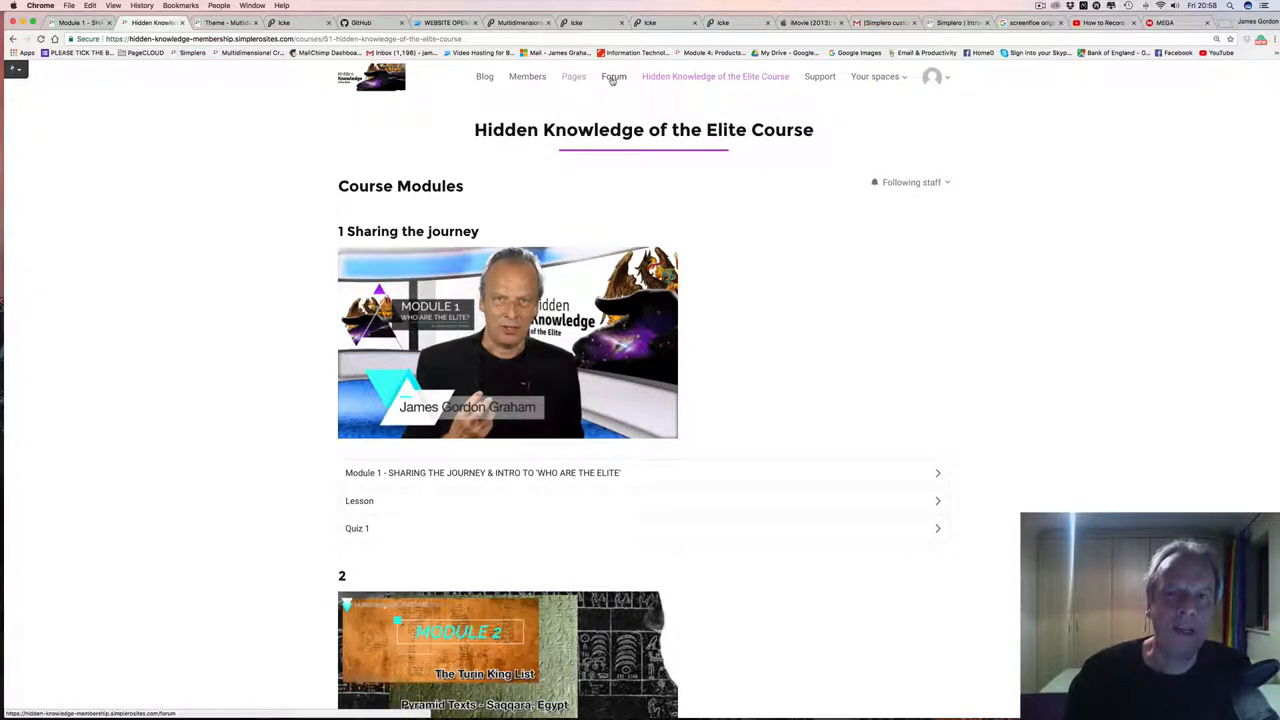
Step: Visit the forum, then the Orientation & Support page via the top navigation
left_click(613, 76)
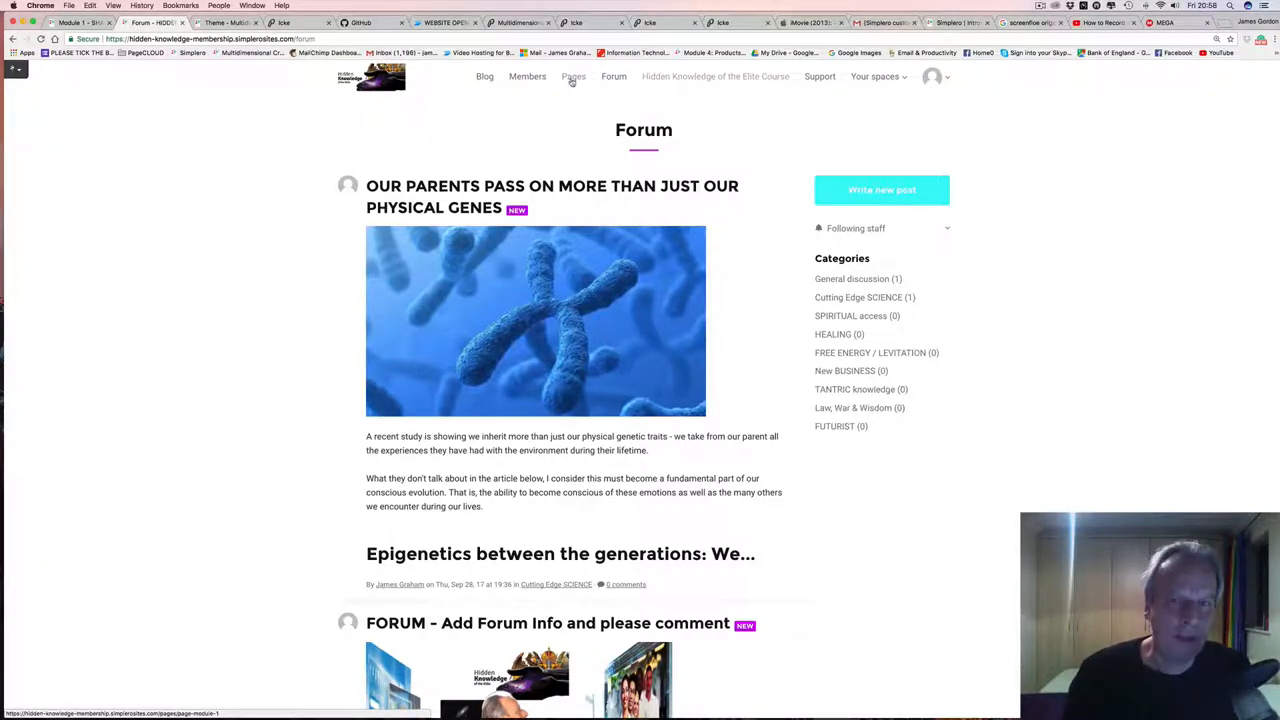
left_click(573, 76)
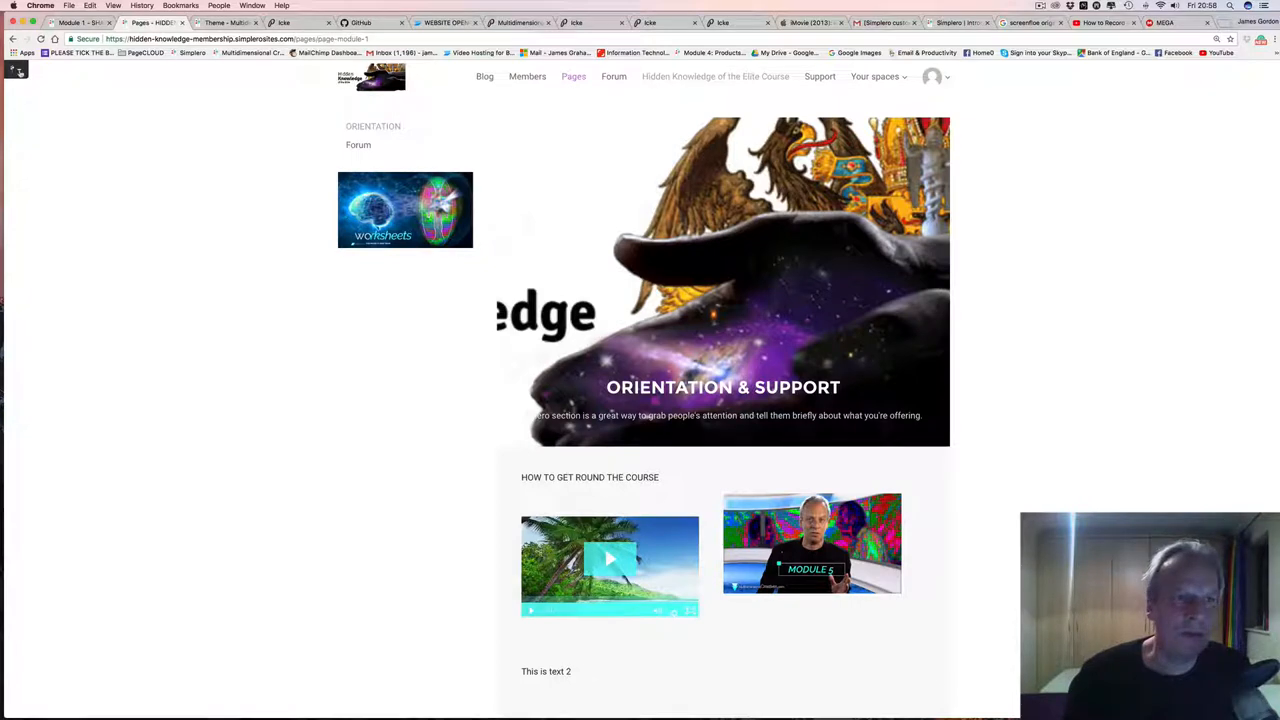
Step: Bring the page into the site editor and load the ORIENTATION page for editing
left_click(16, 70)
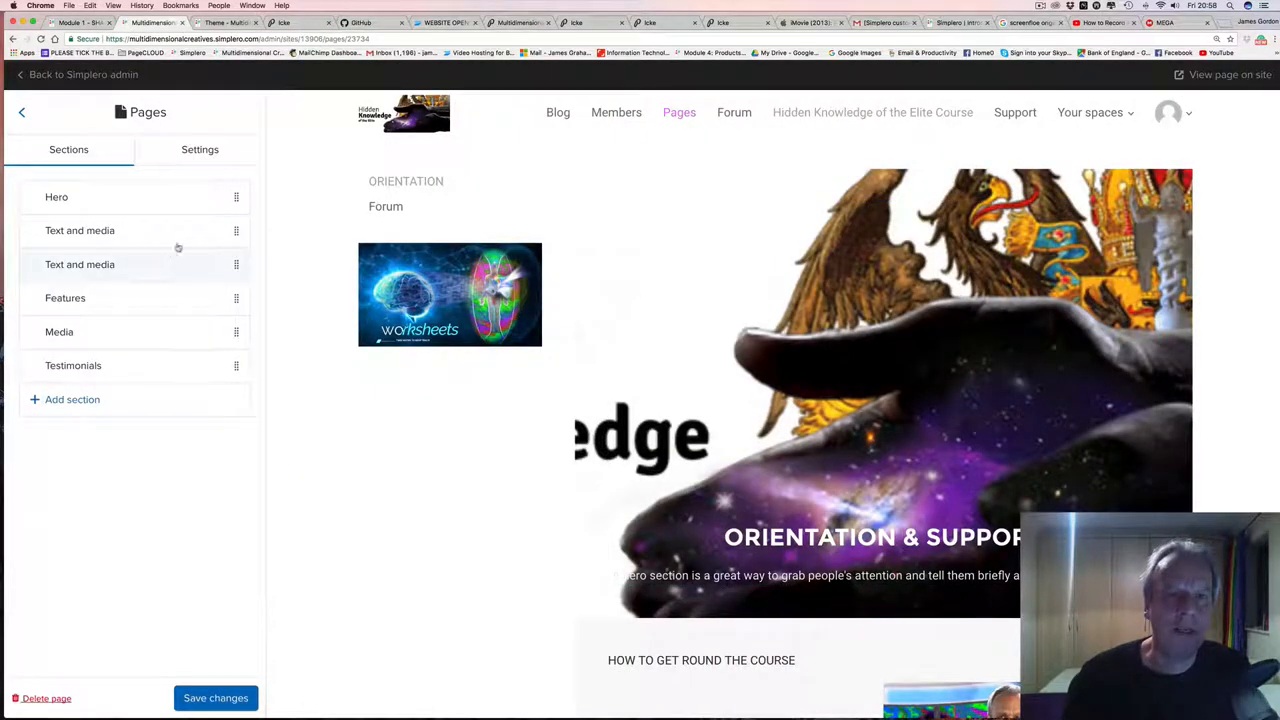
mouse_move(591, 318)
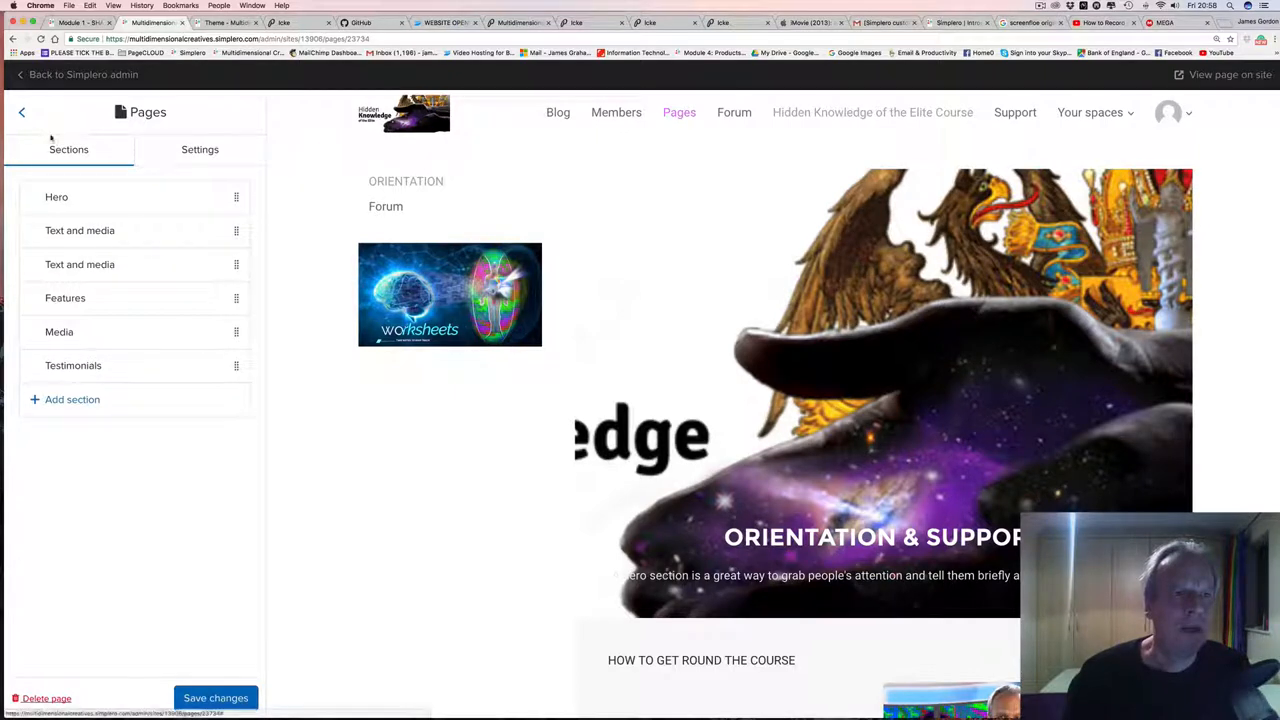
left_click(22, 111)
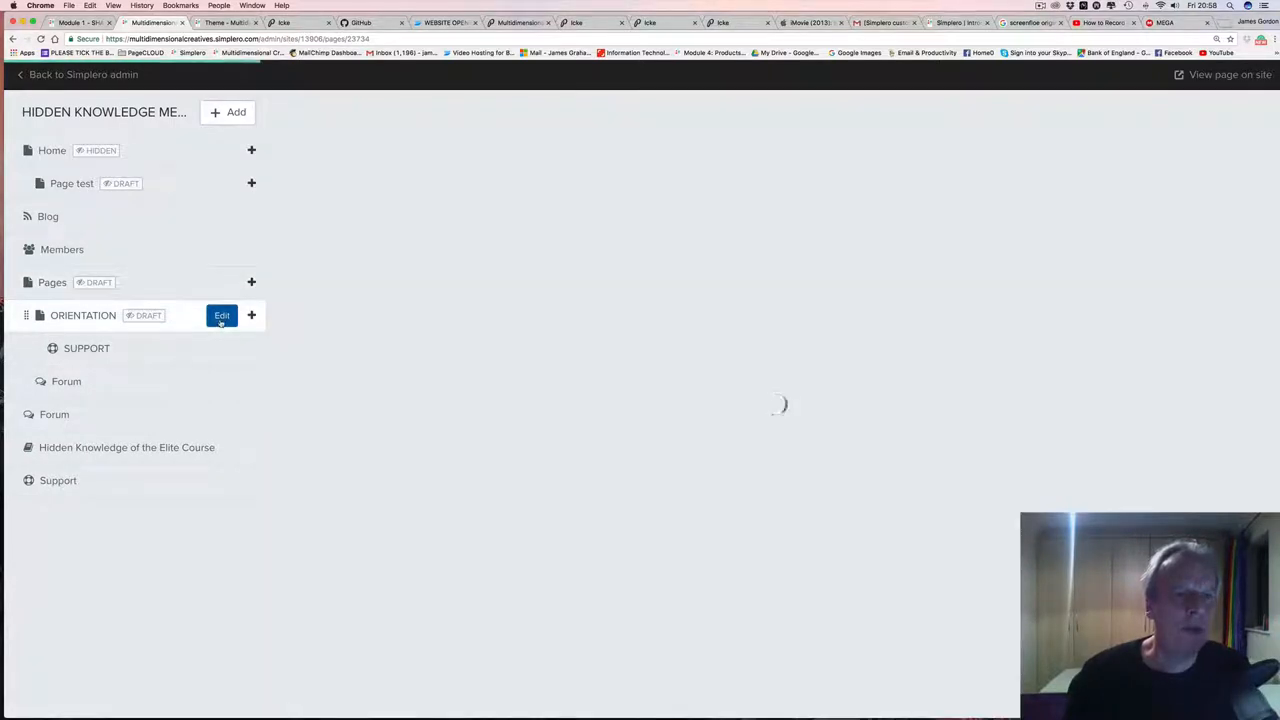
left_click(221, 315)
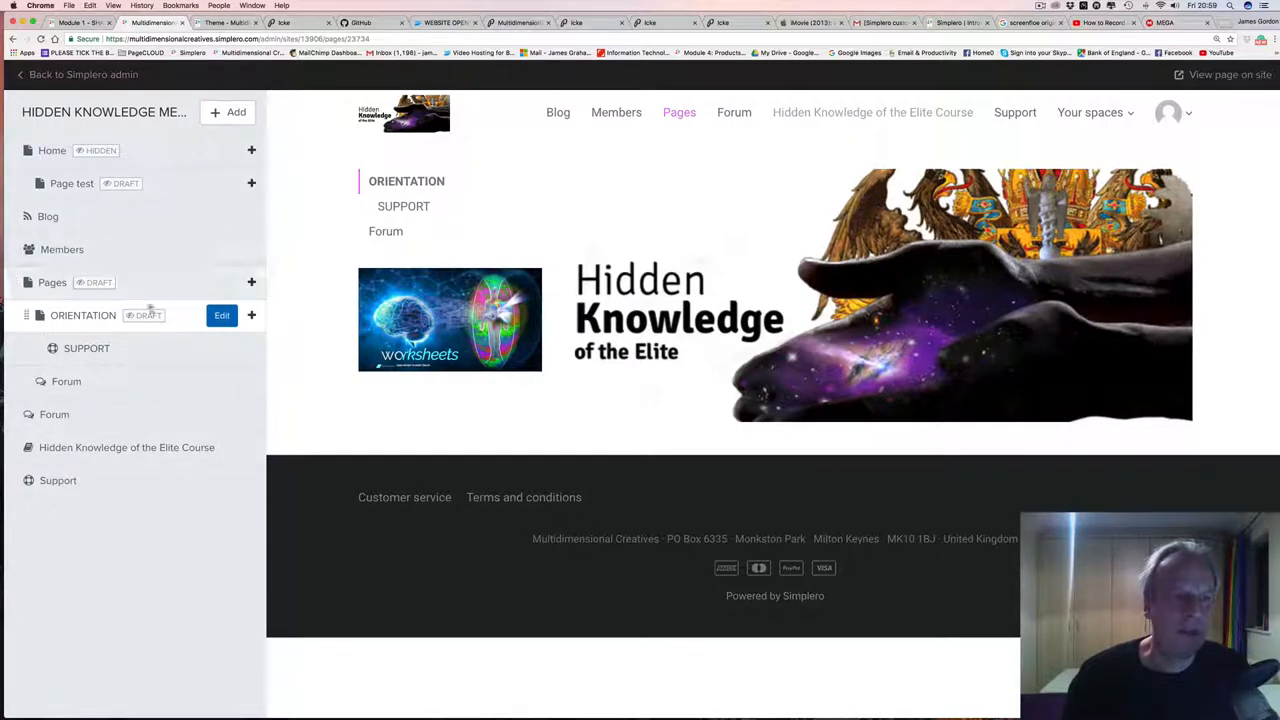
Step: Review the Pages page's sections in the editor preview and view it on the live site
left_click(221, 282)
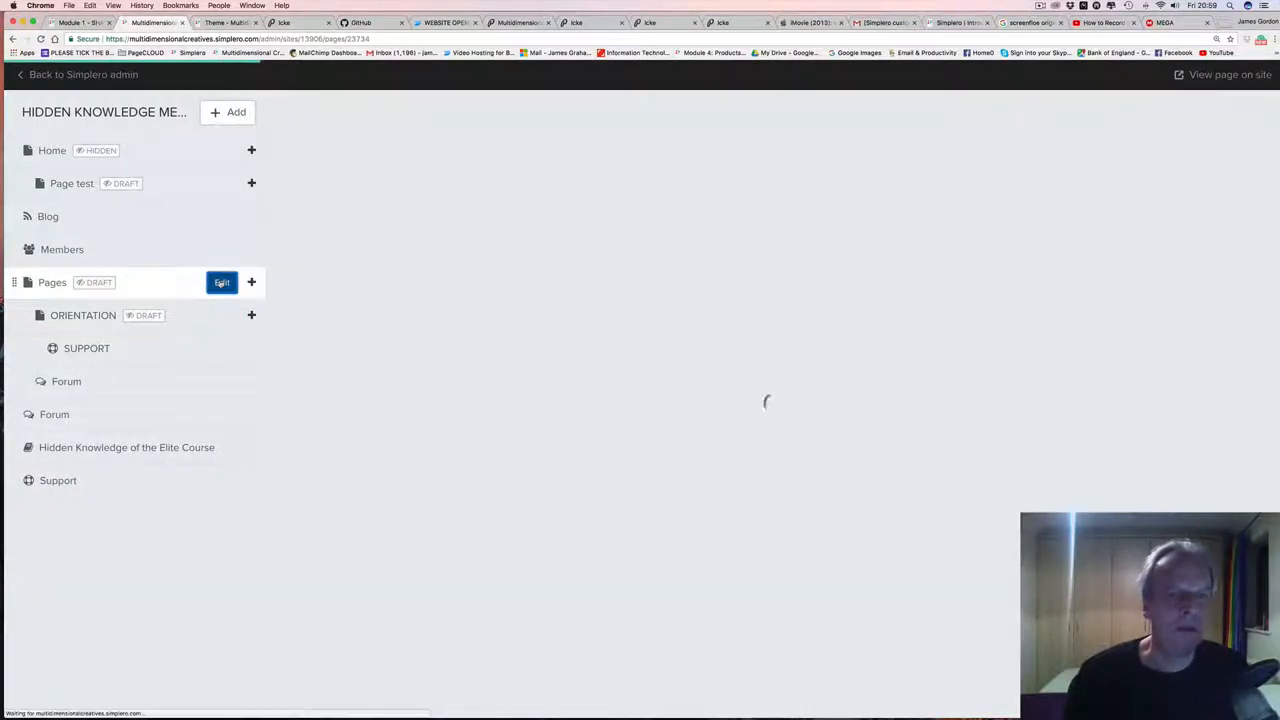
left_click(221, 282)
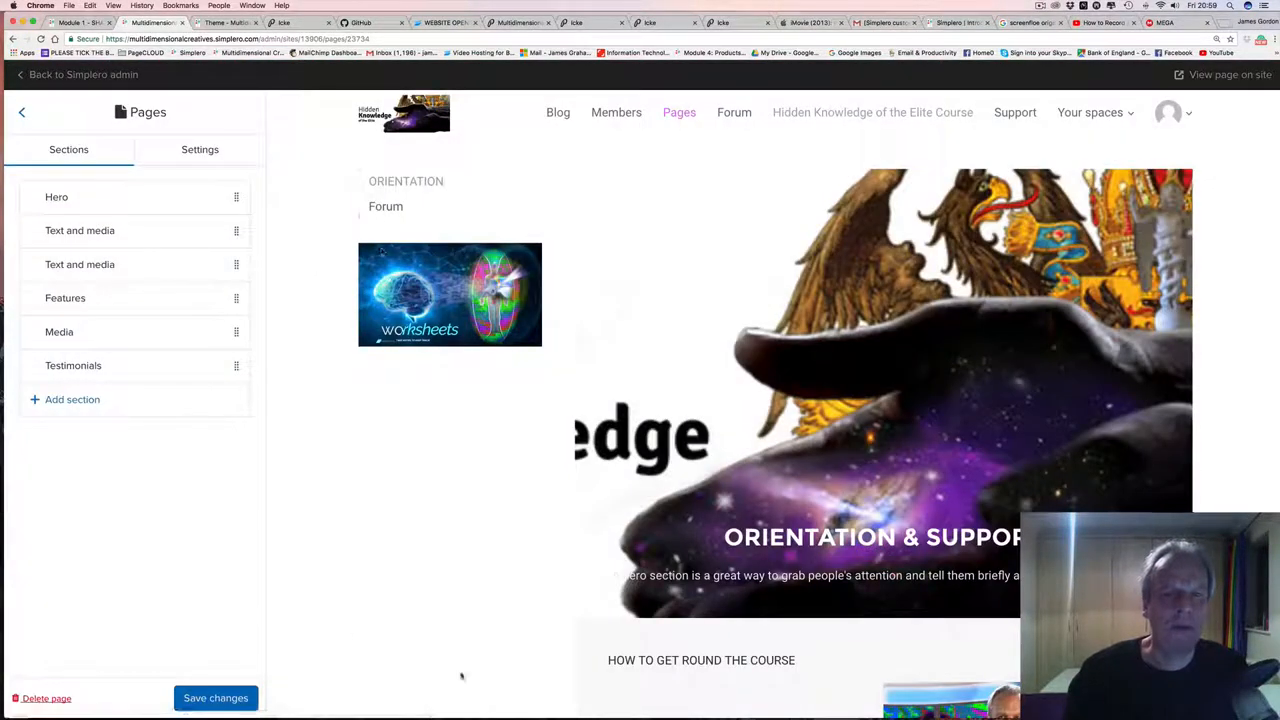
scroll("down", 3)
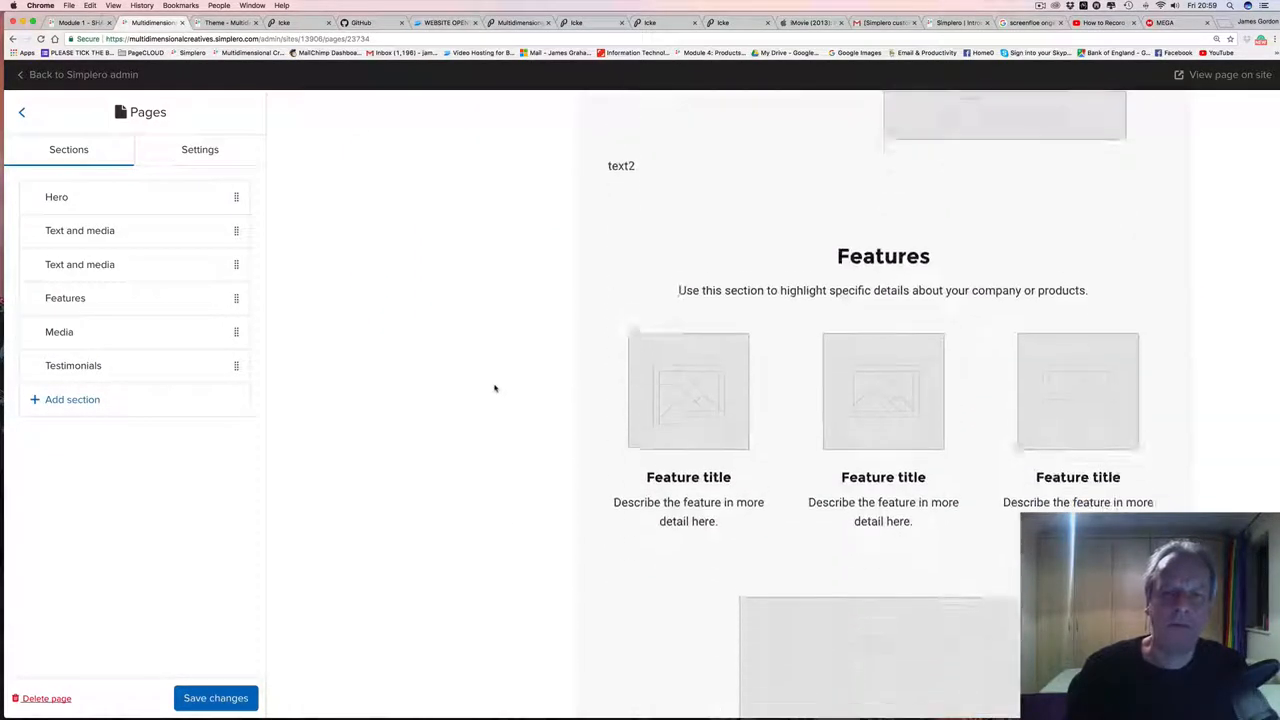
scroll("down", 3)
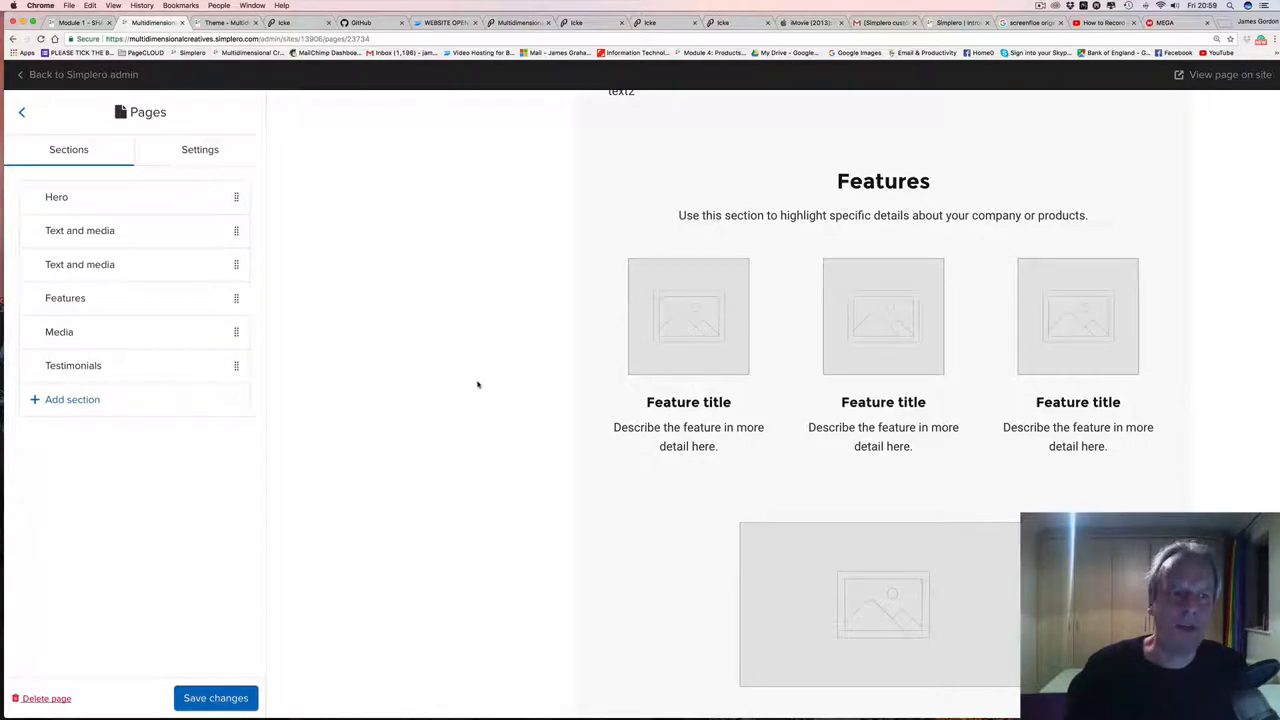
left_click(72, 399)
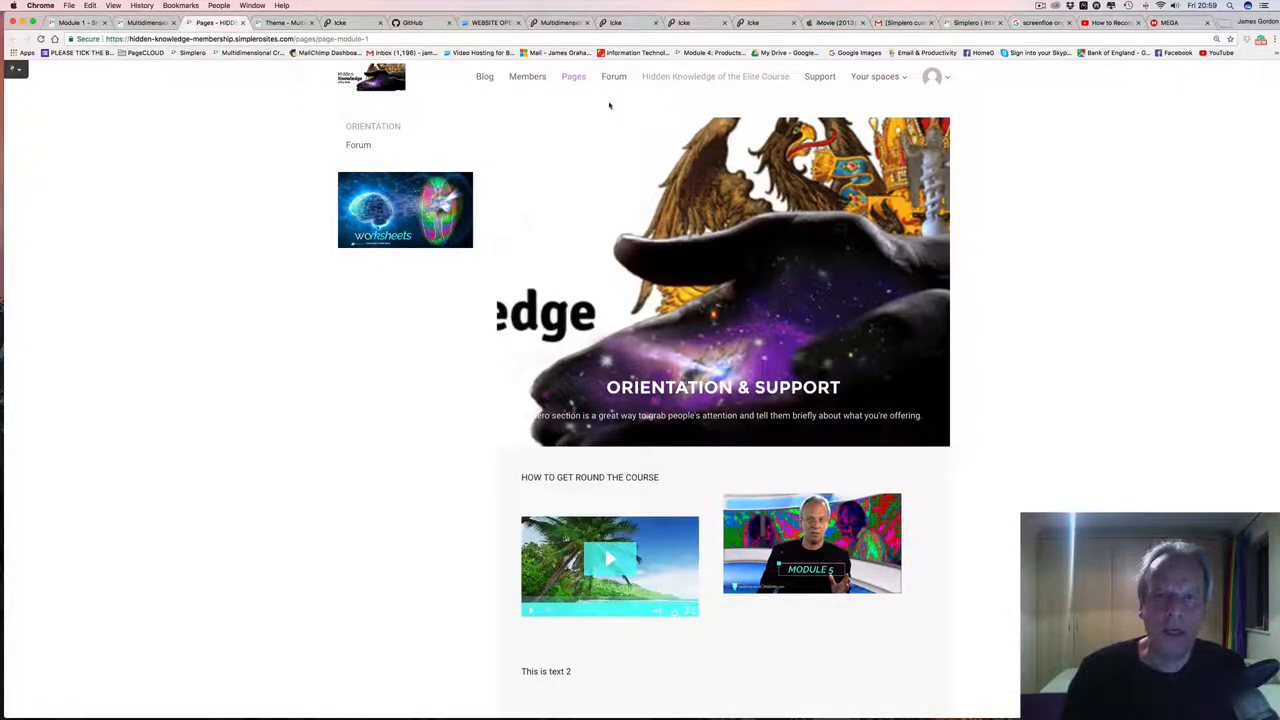
mouse_move(680, 96)
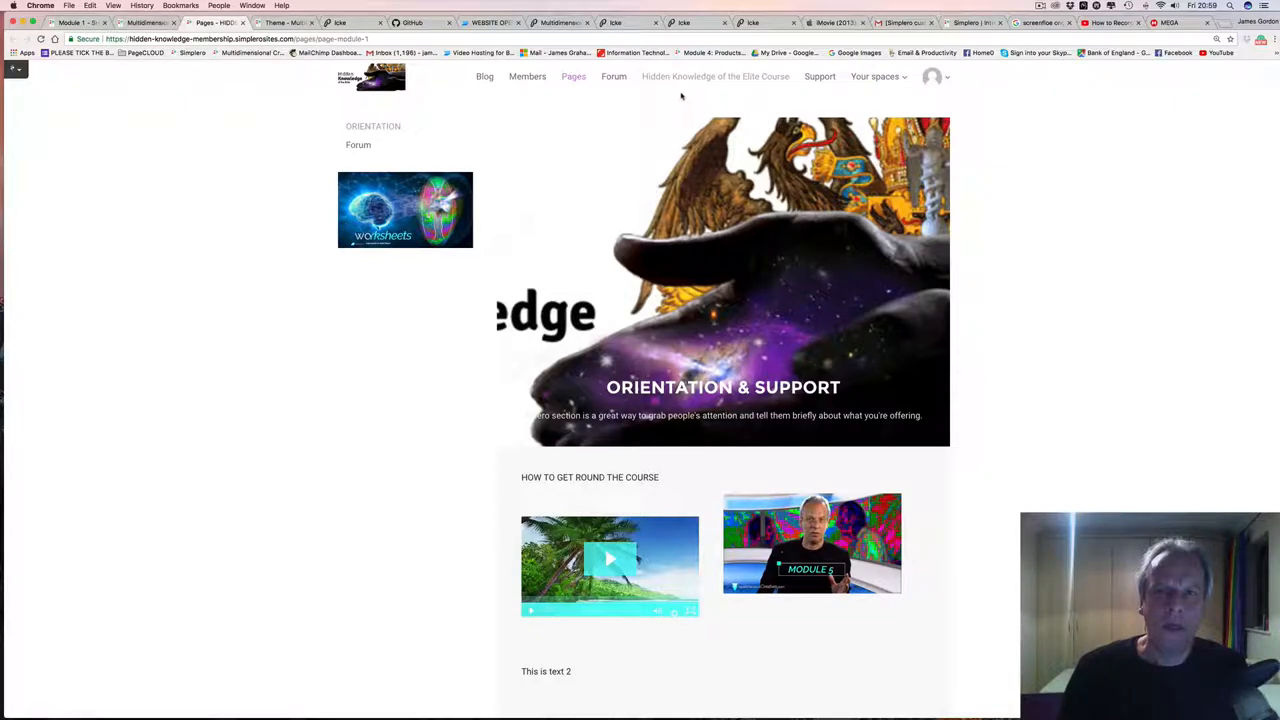
mouse_move(708, 96)
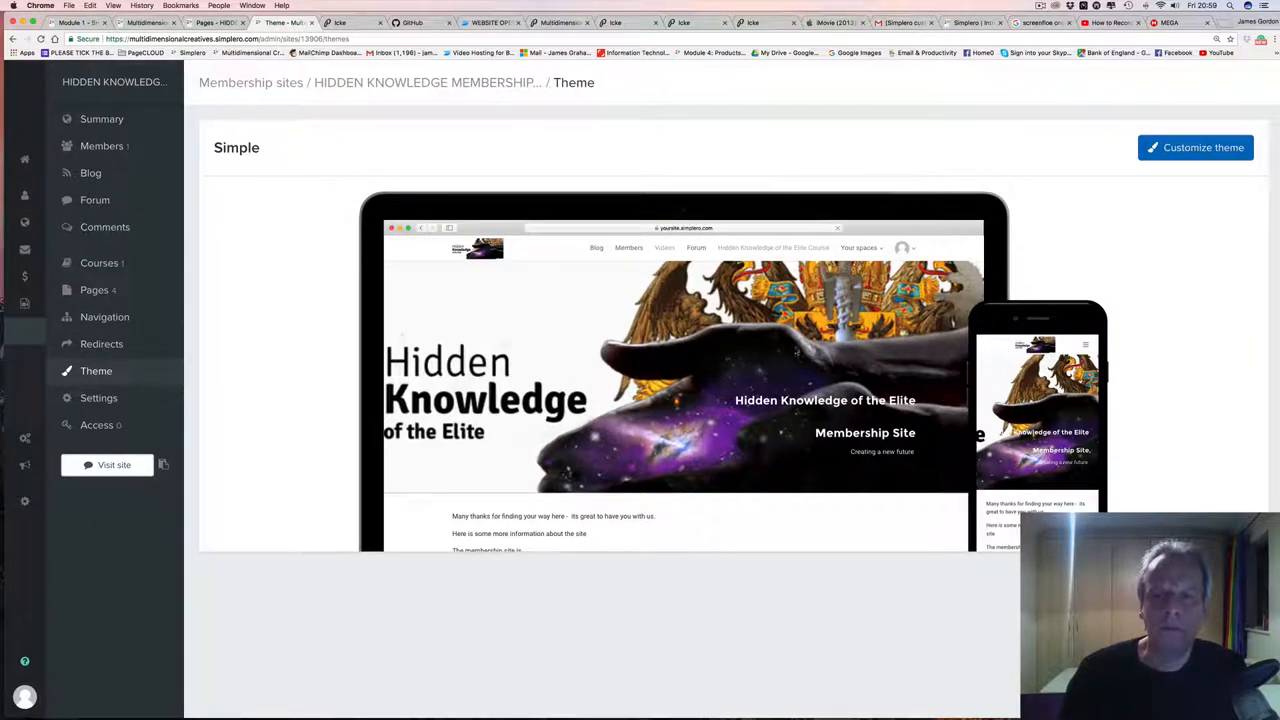
mouse_move(820, 357)
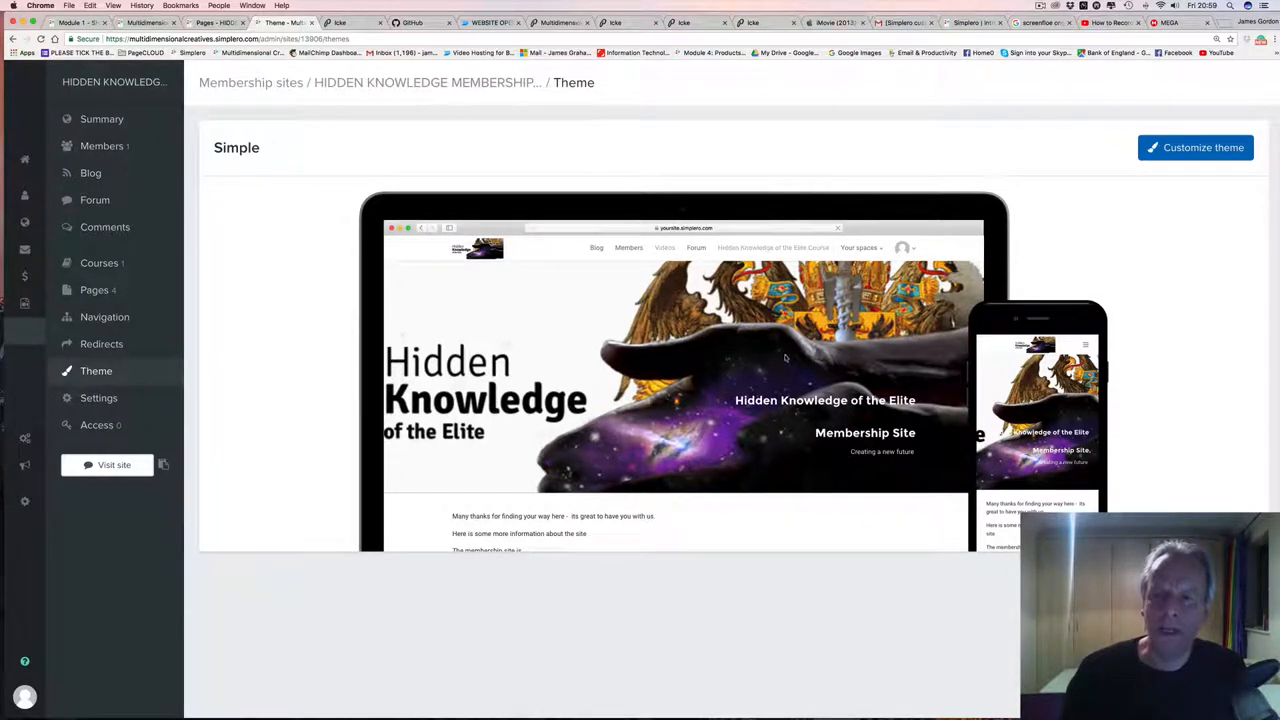
mouse_move(778, 335)
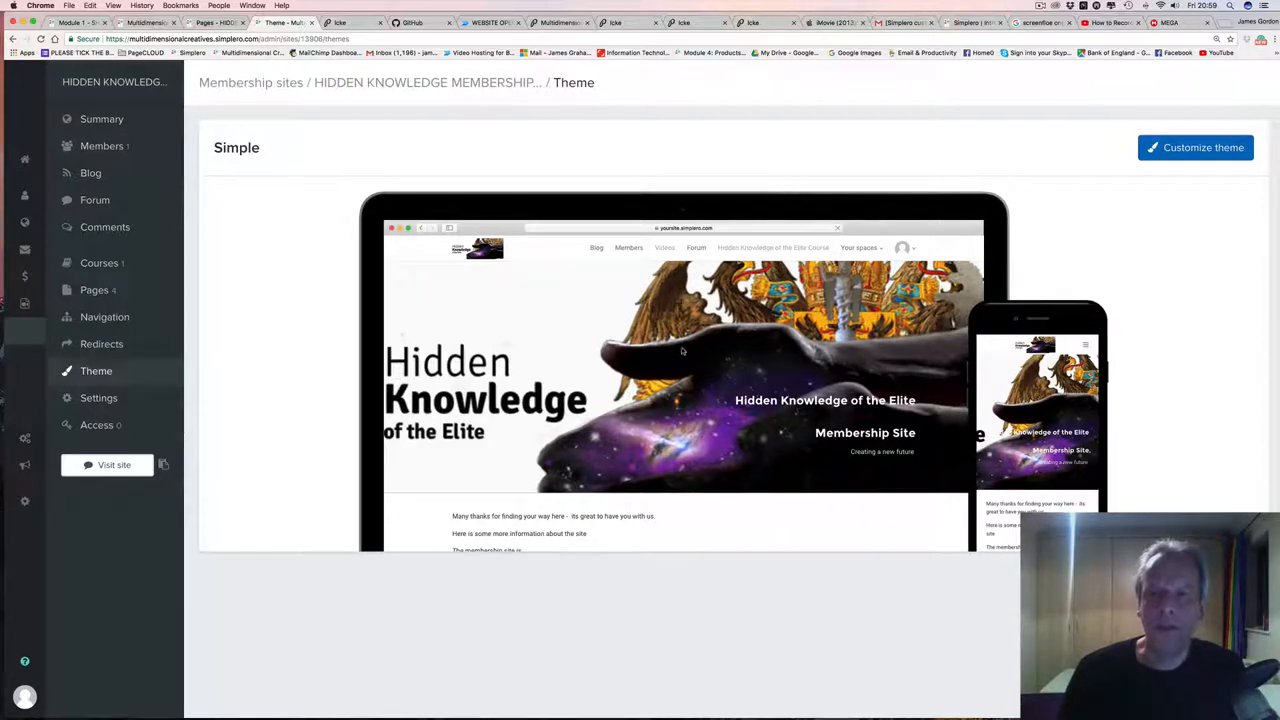
mouse_move(950, 477)
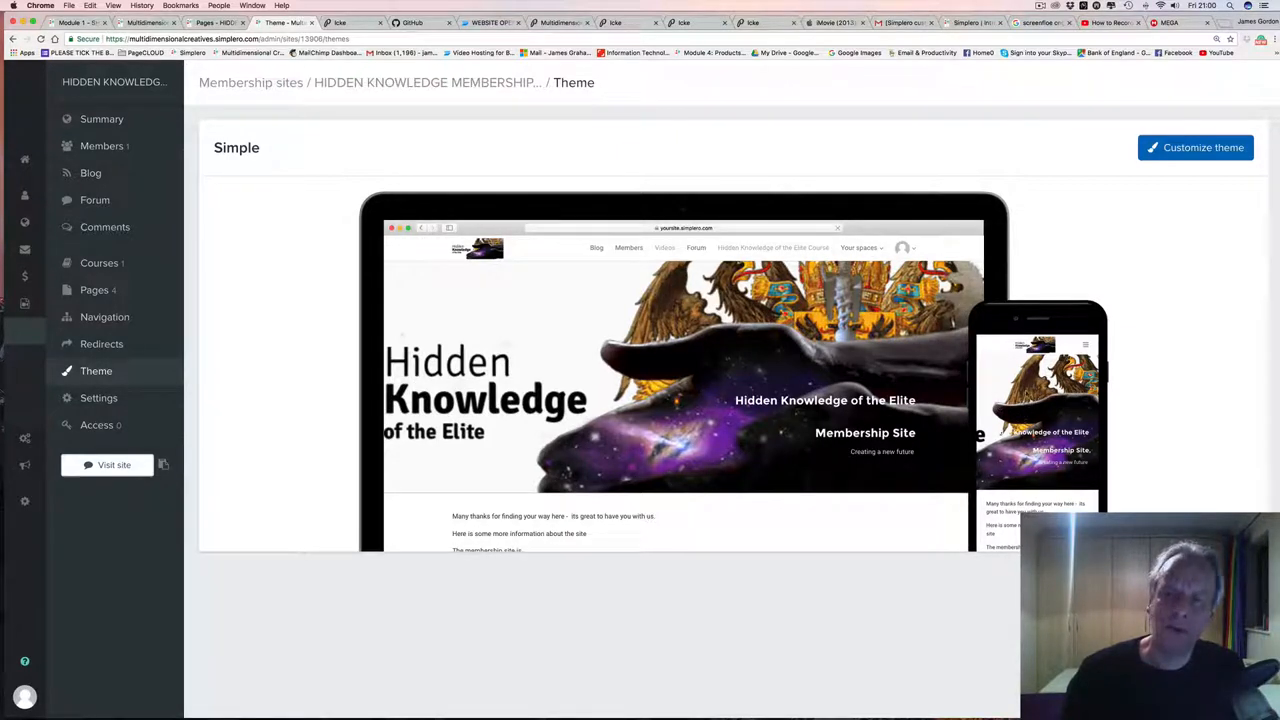
mouse_move(1047, 403)
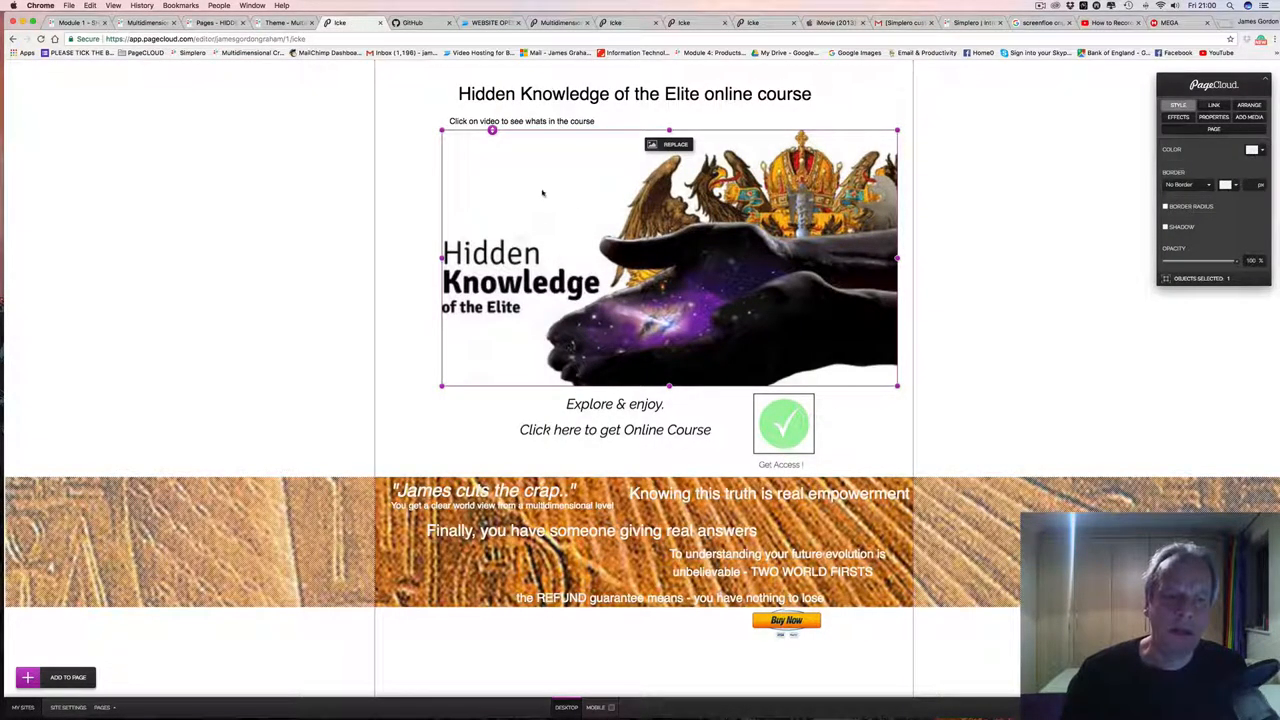
mouse_move(622, 247)
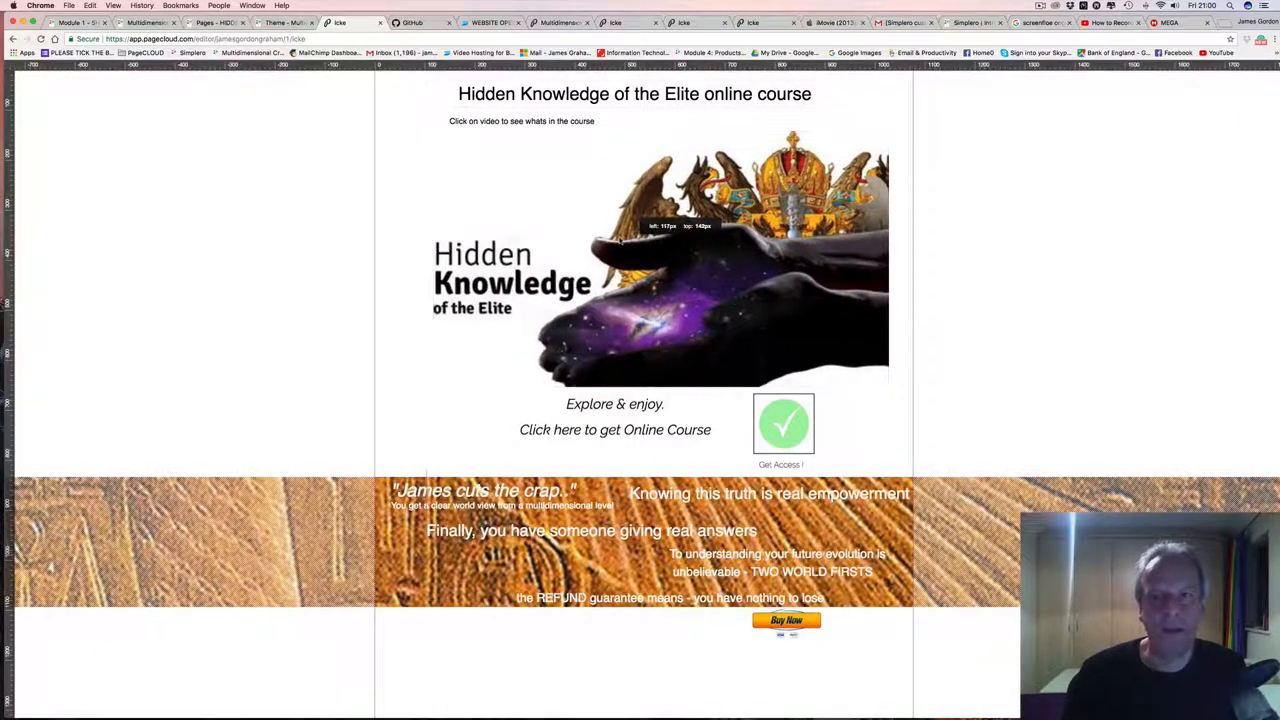
left_click(660, 260)
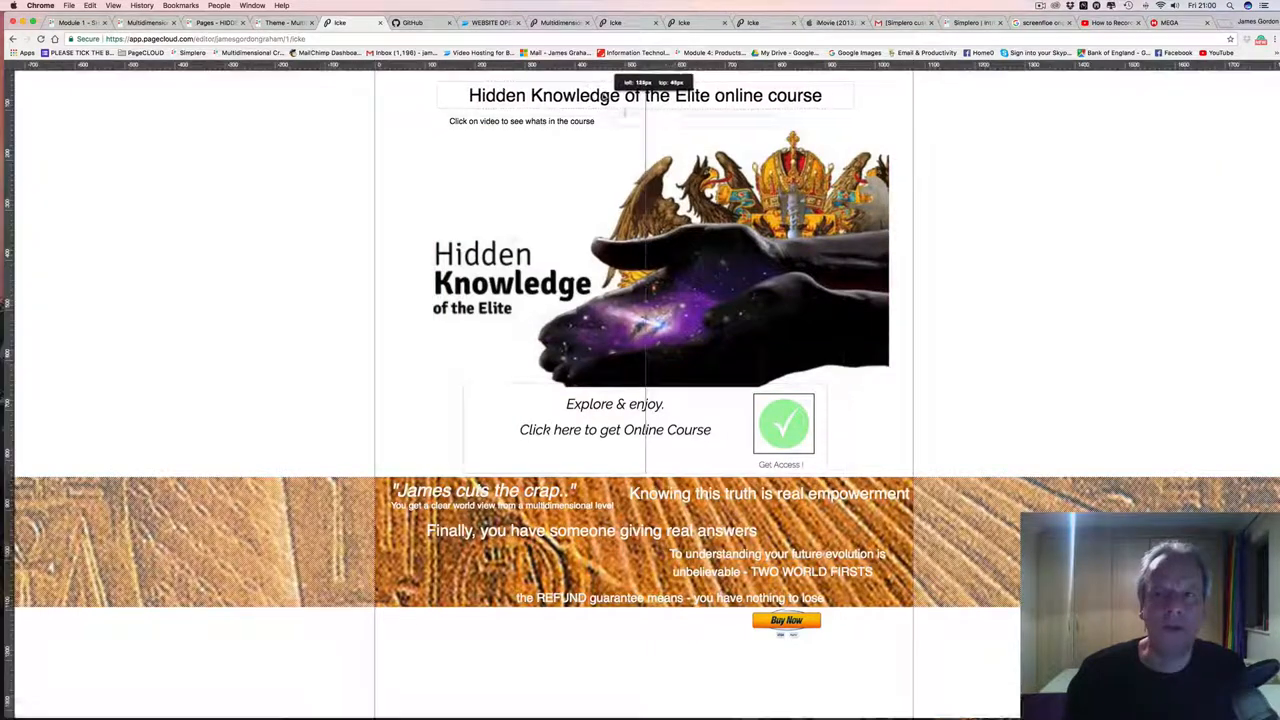
left_click(645, 95)
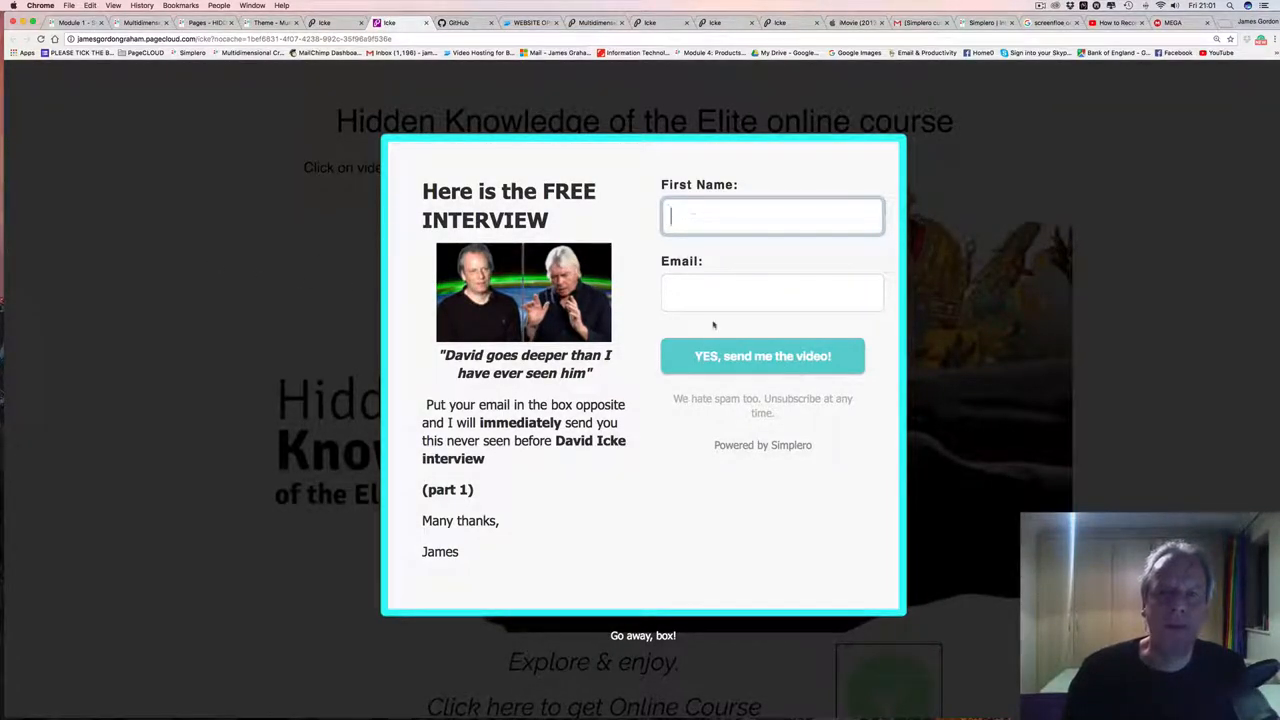
mouse_move(235, 238)
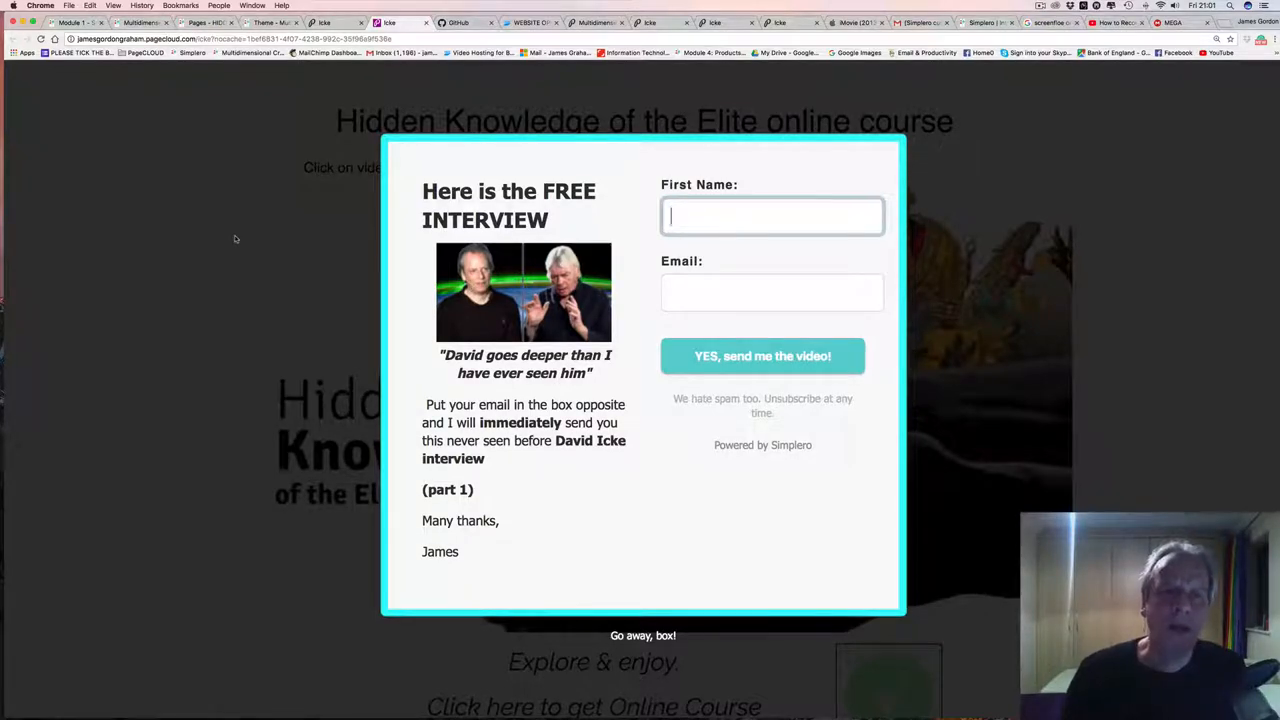
Step: Dismiss the free interview sign-up popup with 'Go away, box!' on the live sales page
left_click(643, 635)
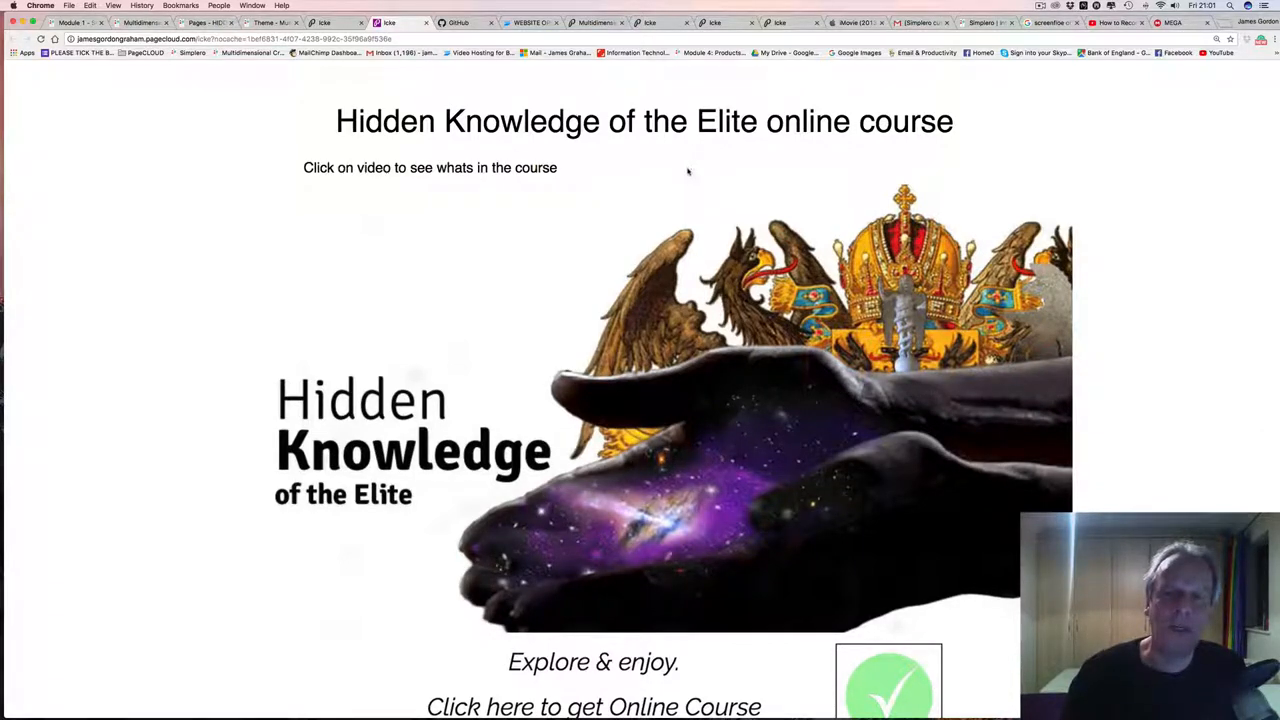
mouse_move(493, 204)
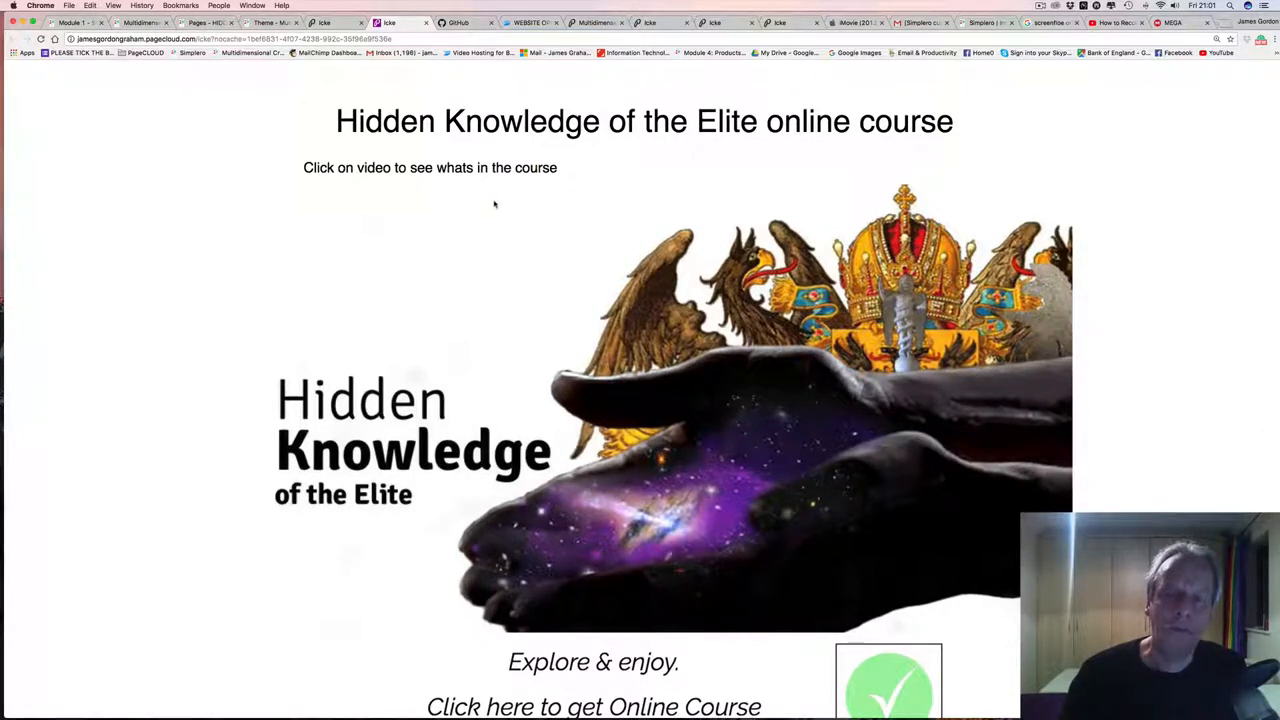
mouse_move(617, 234)
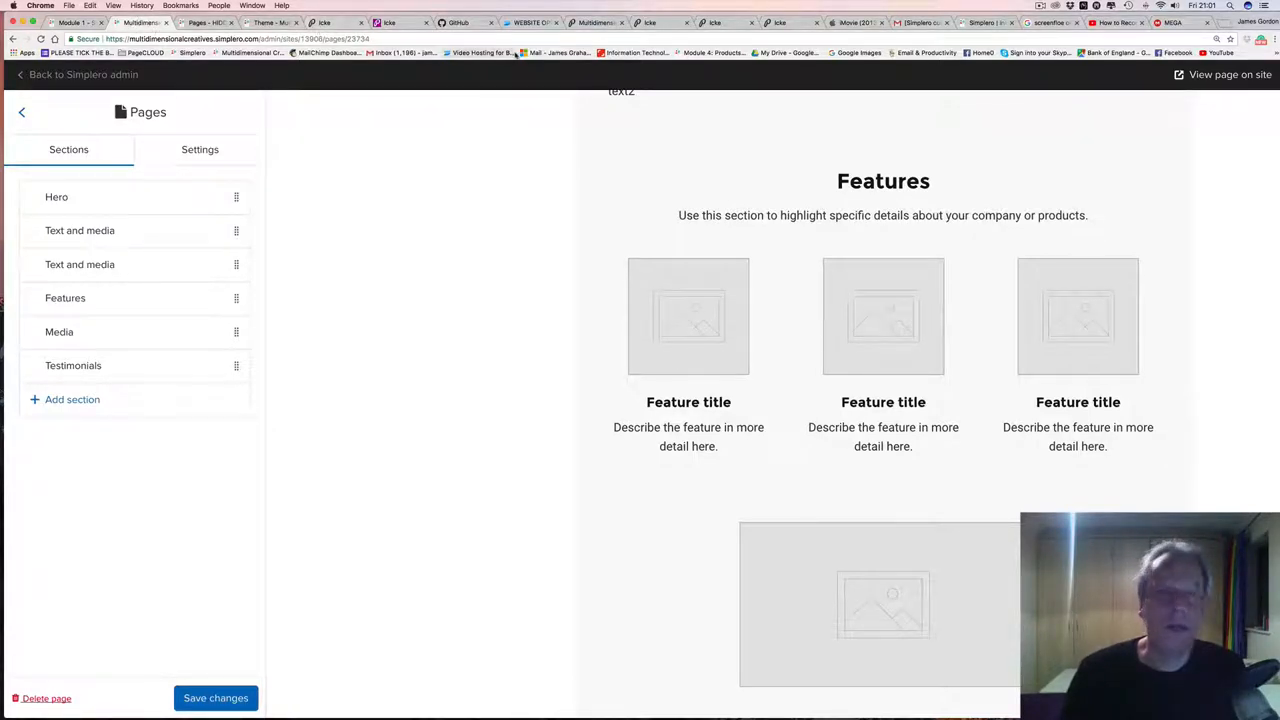
mouse_move(398, 53)
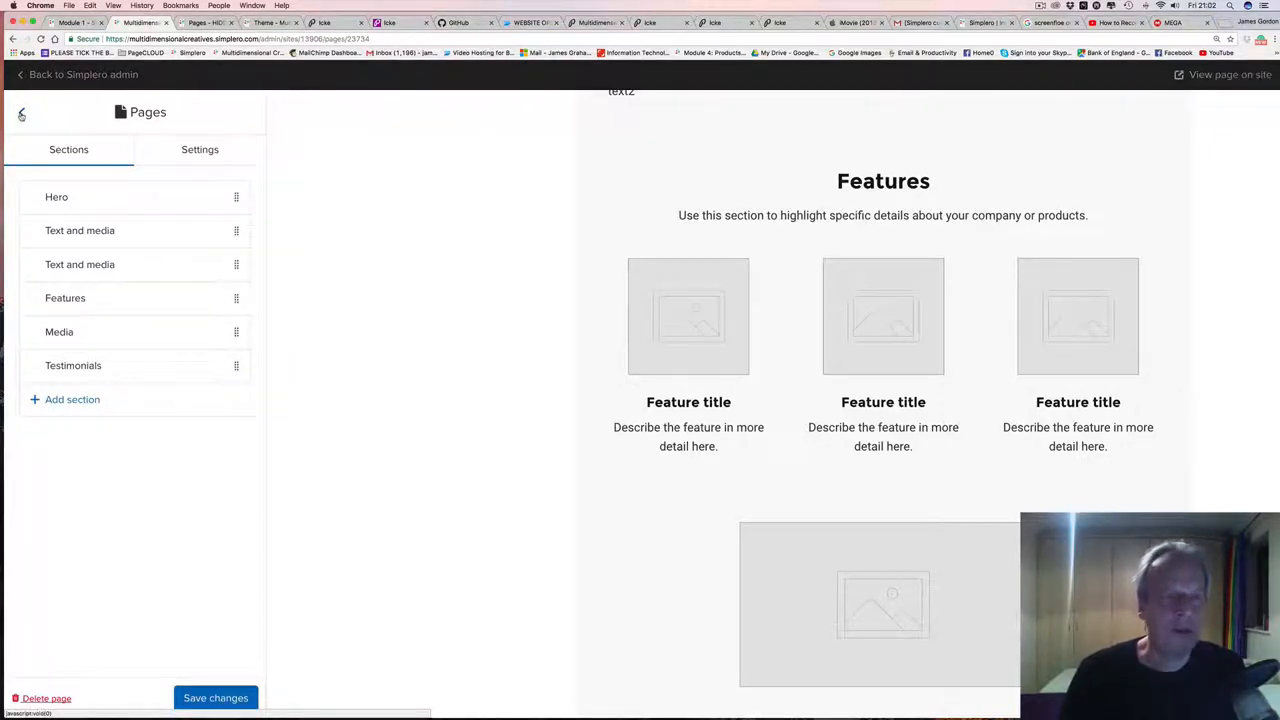
Step: Leave the editor and go to the Hidden Knowledge of the Elite Course modules page
left_click(20, 74)
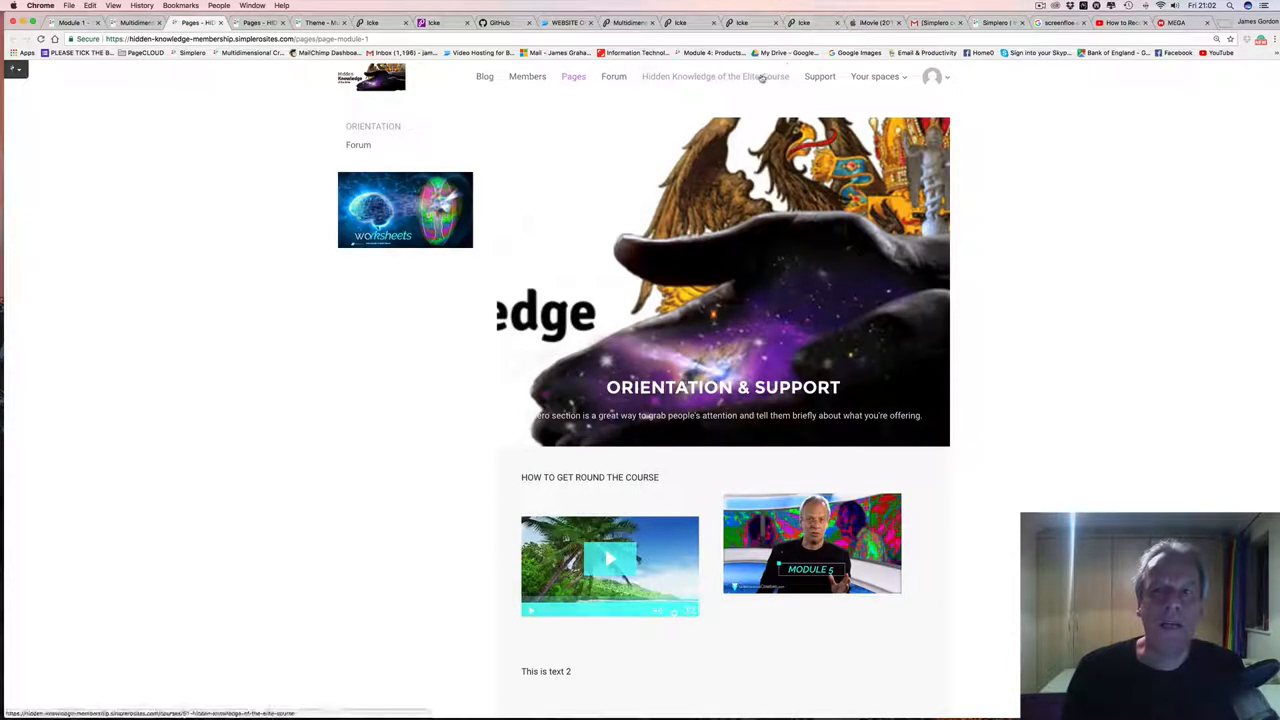
left_click(714, 76)
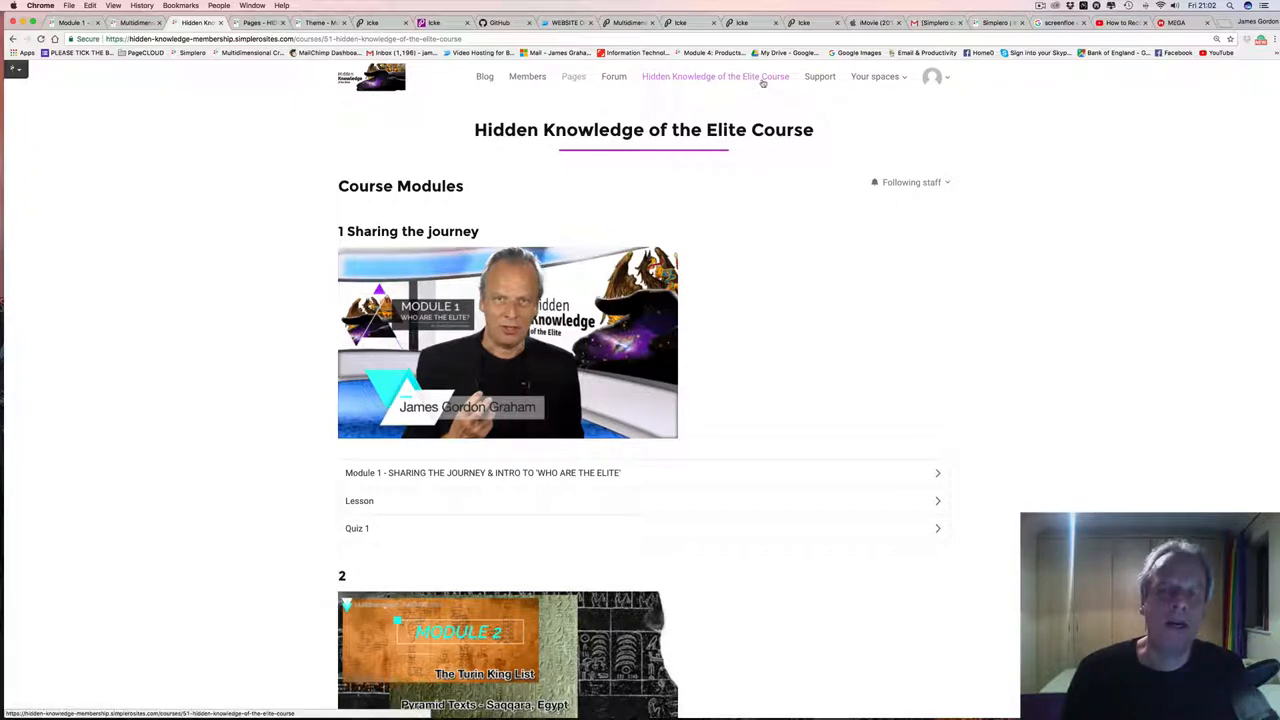
mouse_move(560, 100)
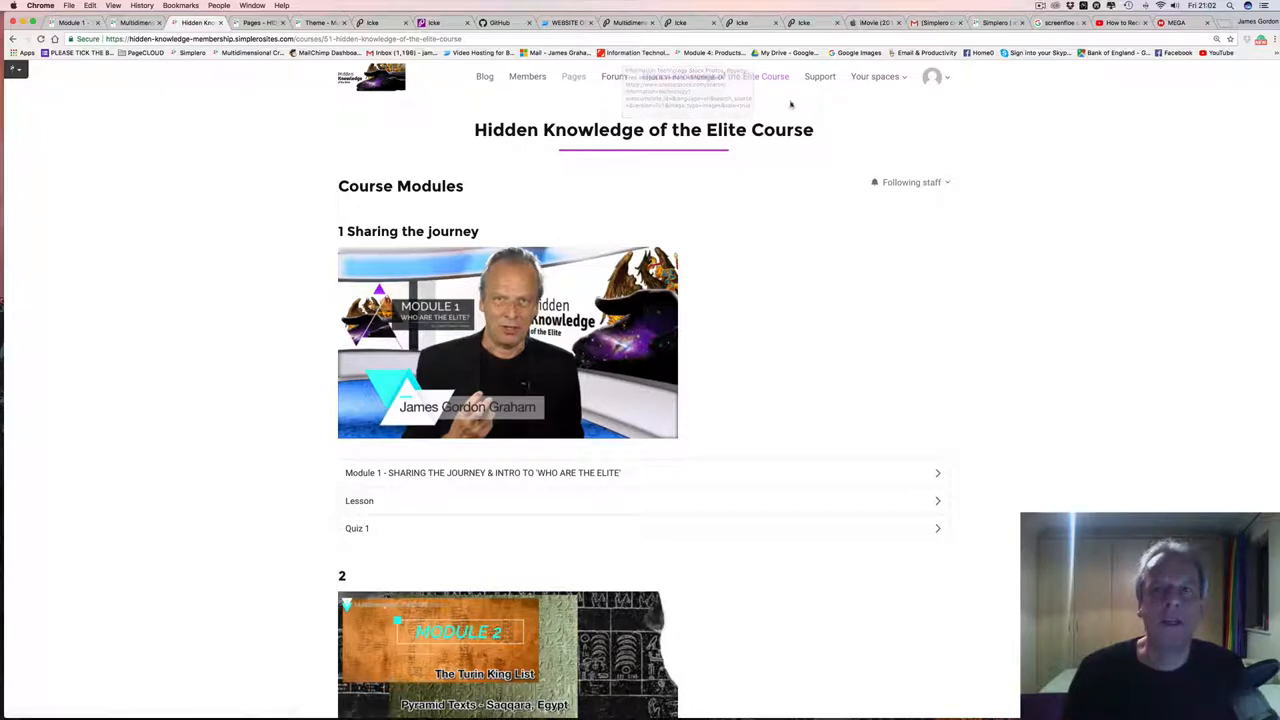
left_click(874, 76)
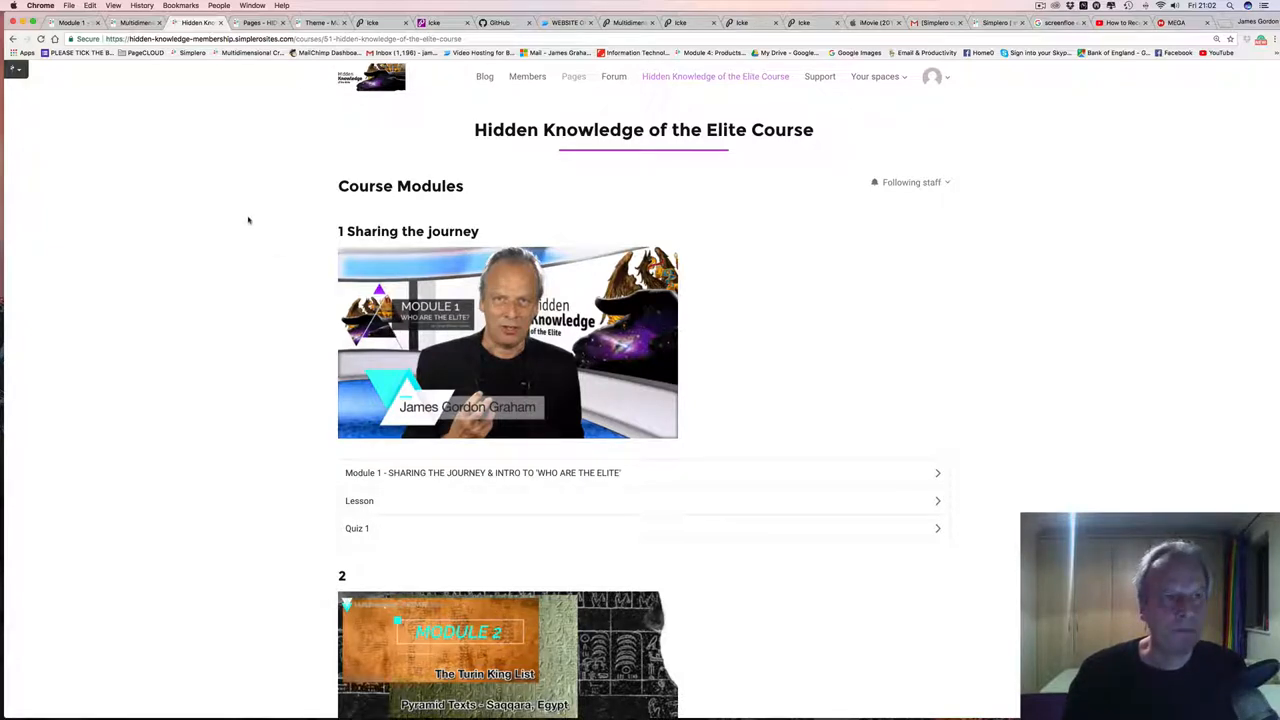
left_click(16, 69)
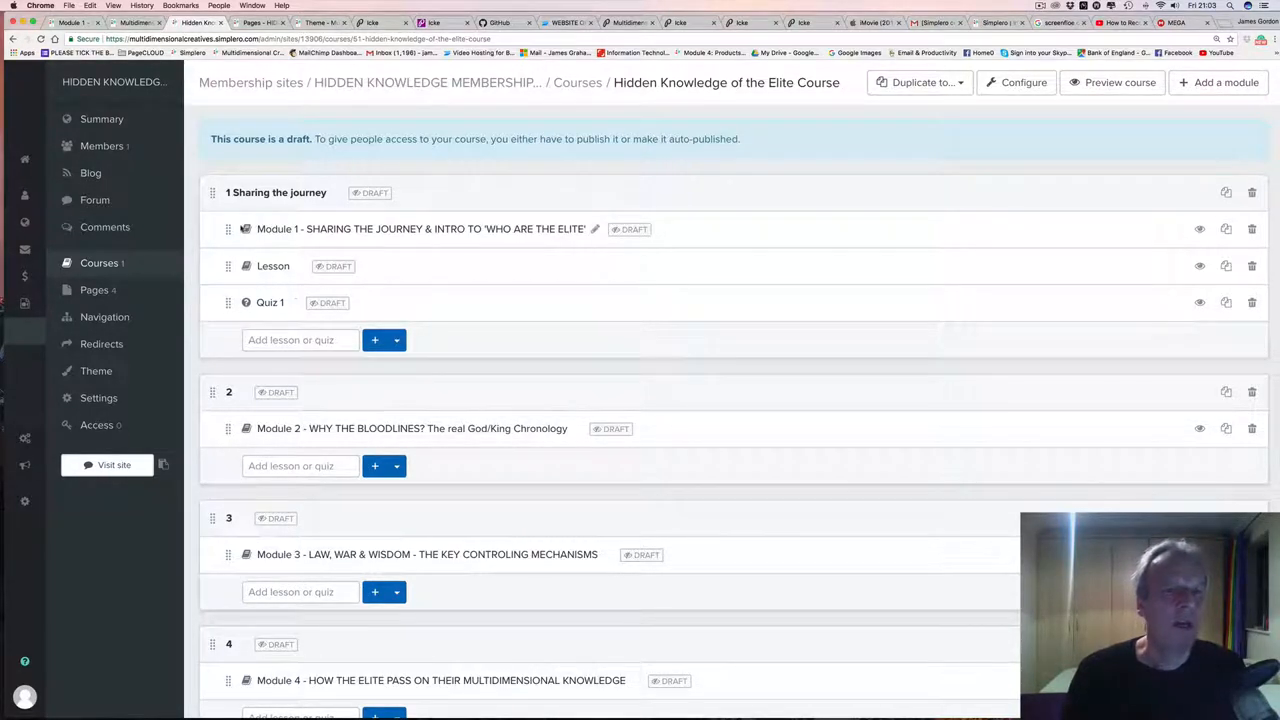
left_click(1112, 82)
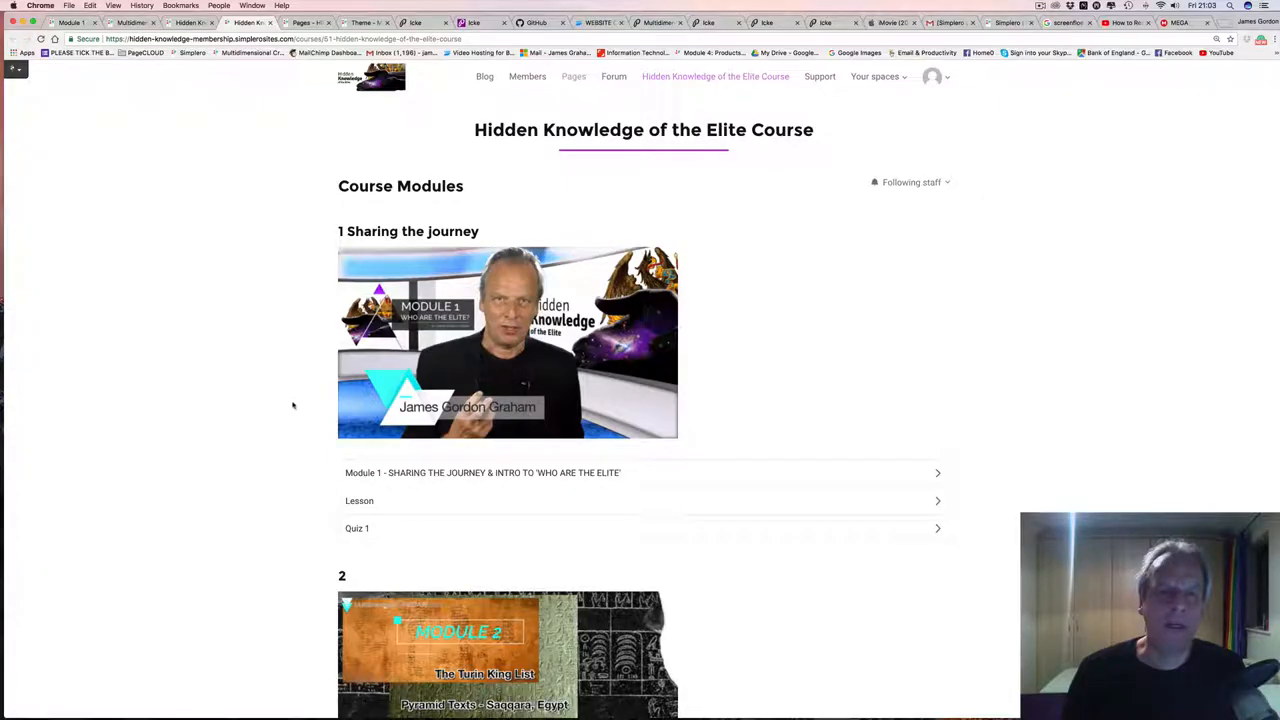
mouse_move(313, 377)
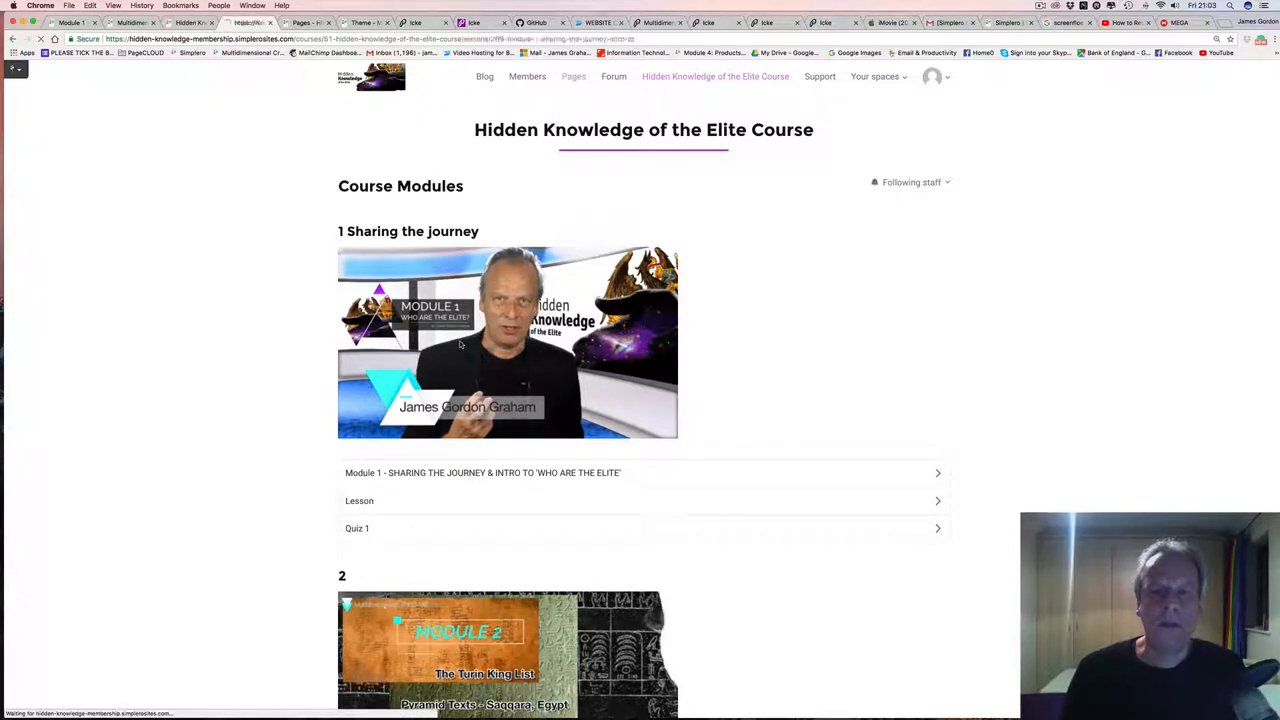
Step: Go to the Module 1 – Sharing the Journey lesson and read down through its content
left_click(482, 472)
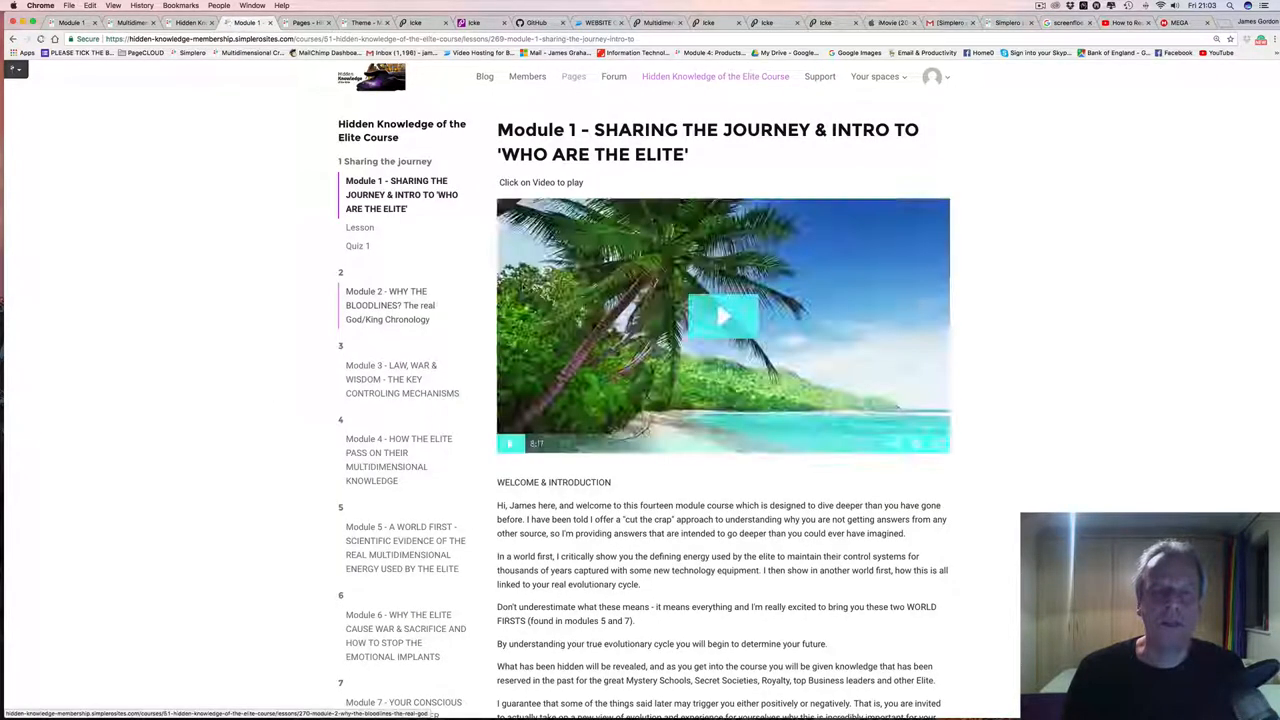
scroll("down", 3)
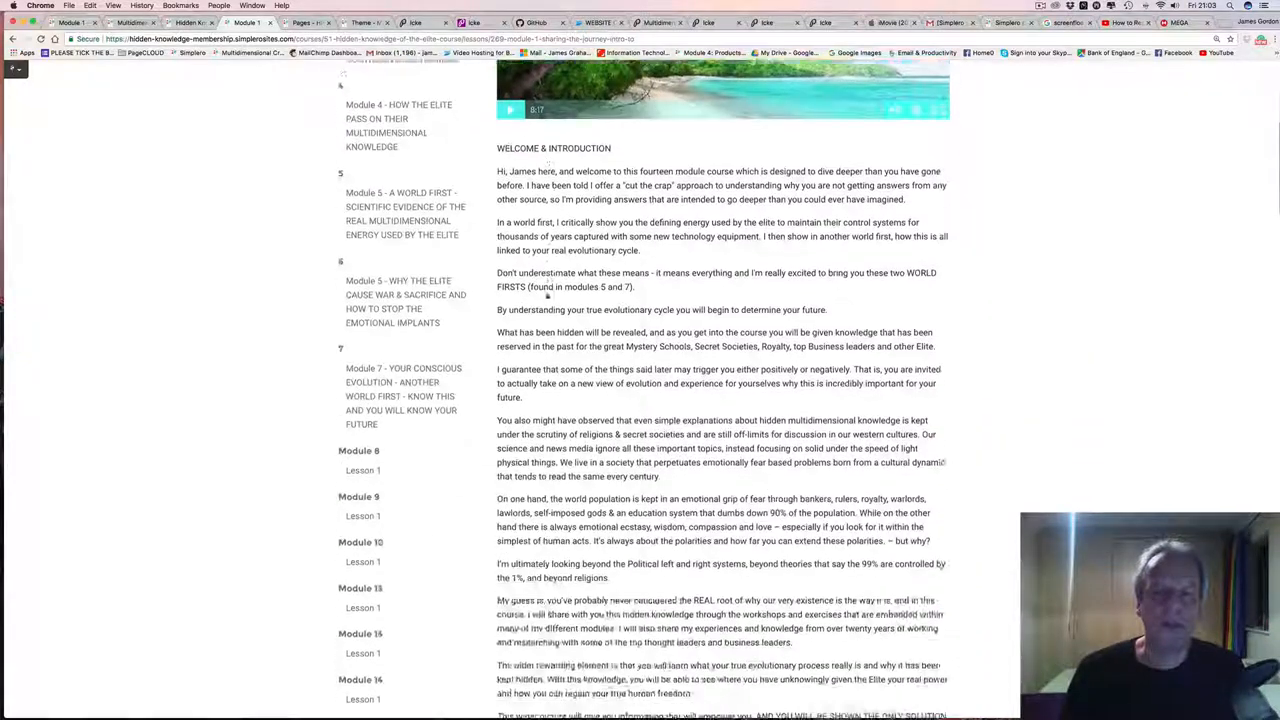
scroll("down", 3)
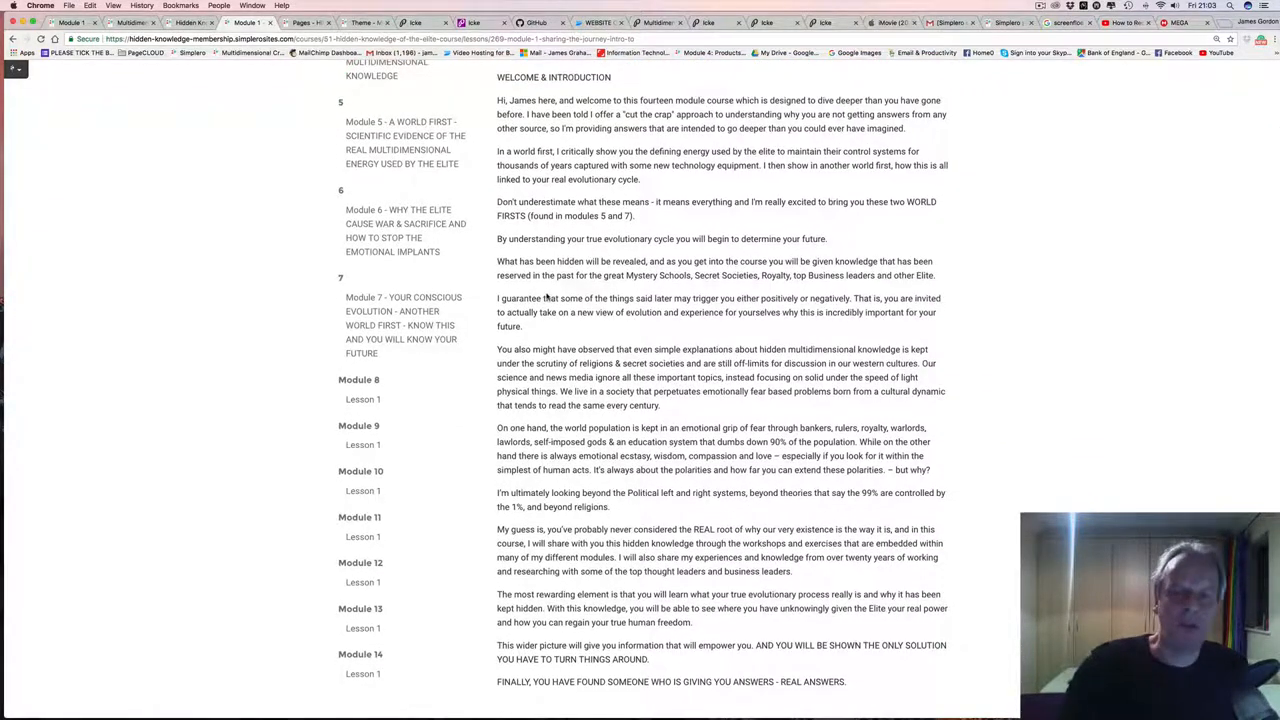
scroll("down", 3)
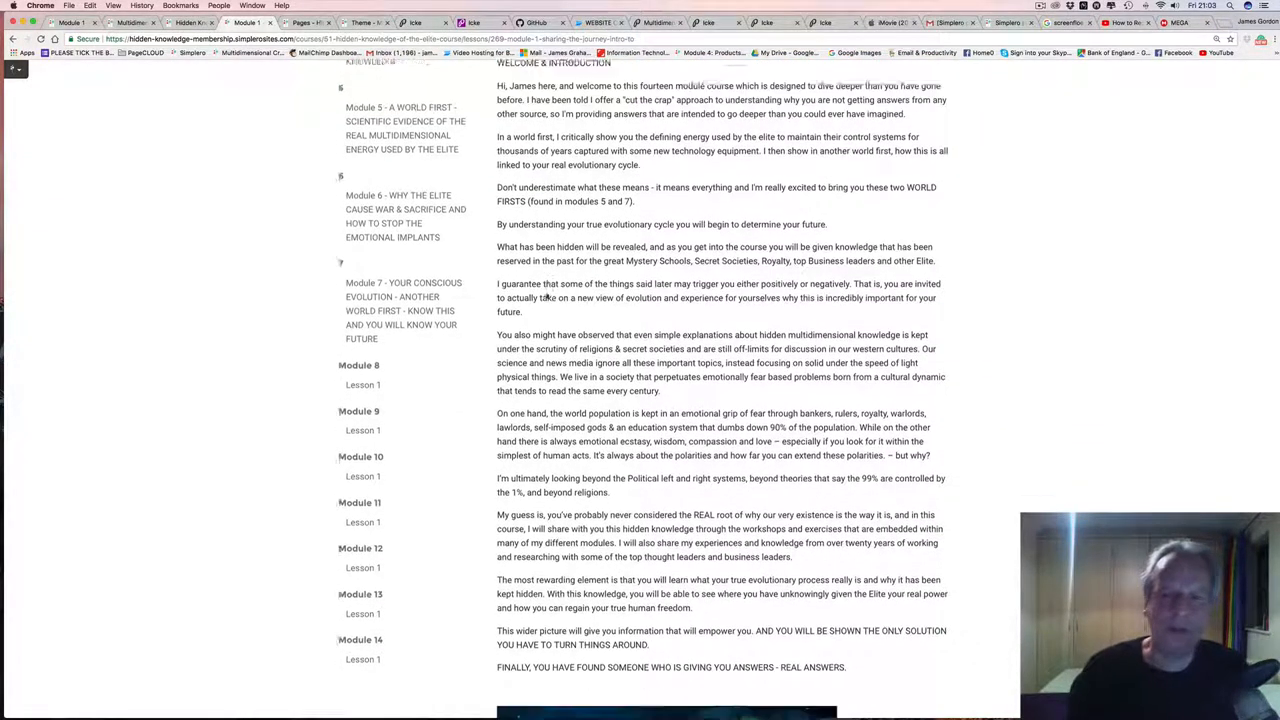
scroll("down", 3)
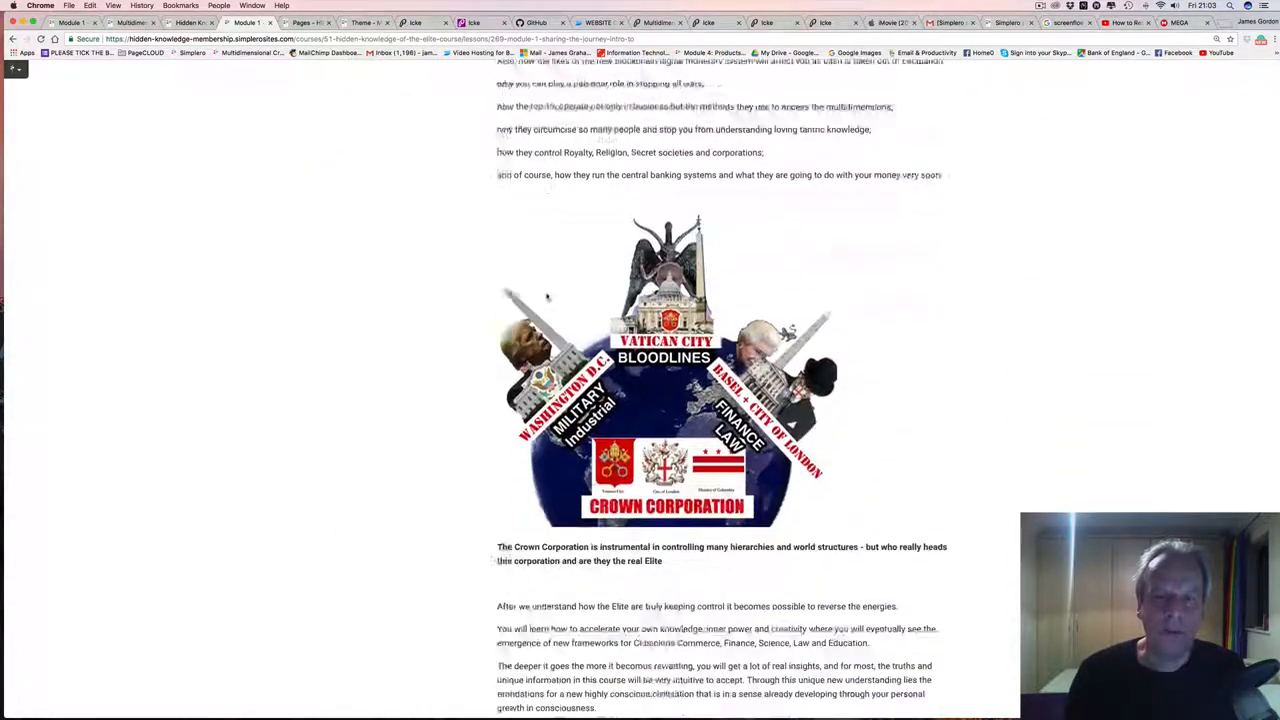
scroll("down", 3)
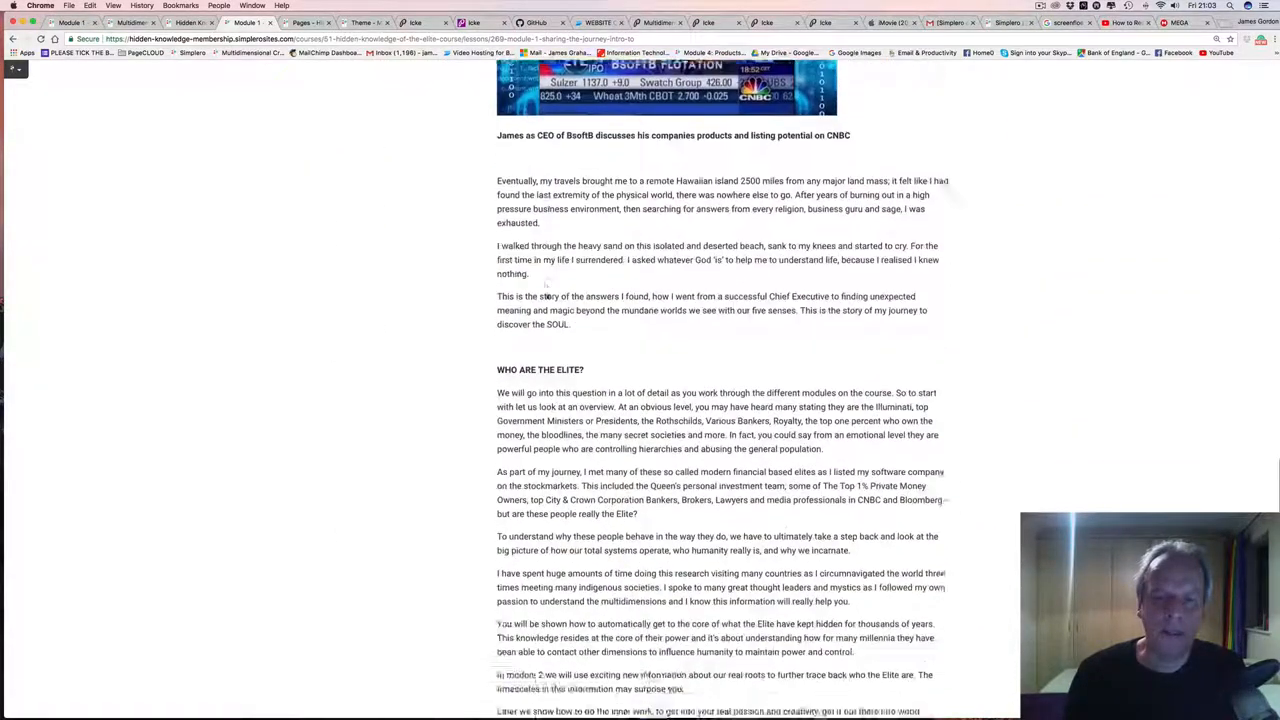
scroll("down", 3)
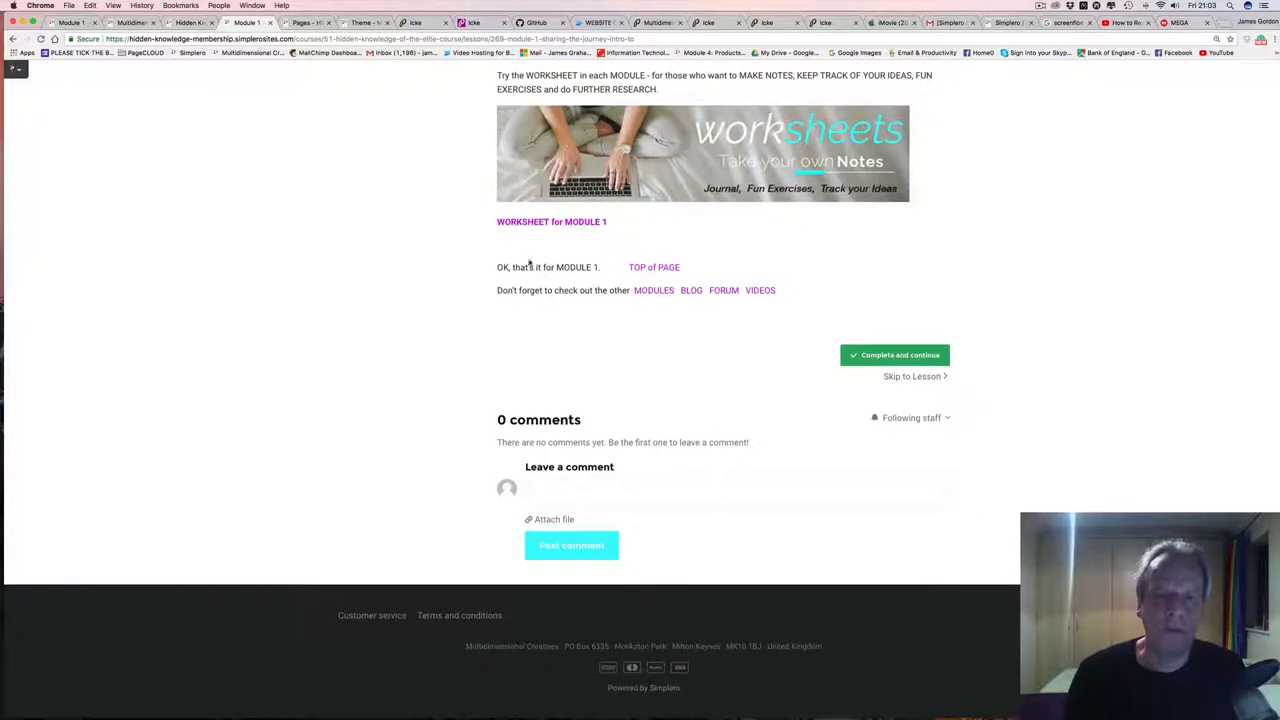
mouse_move(423, 227)
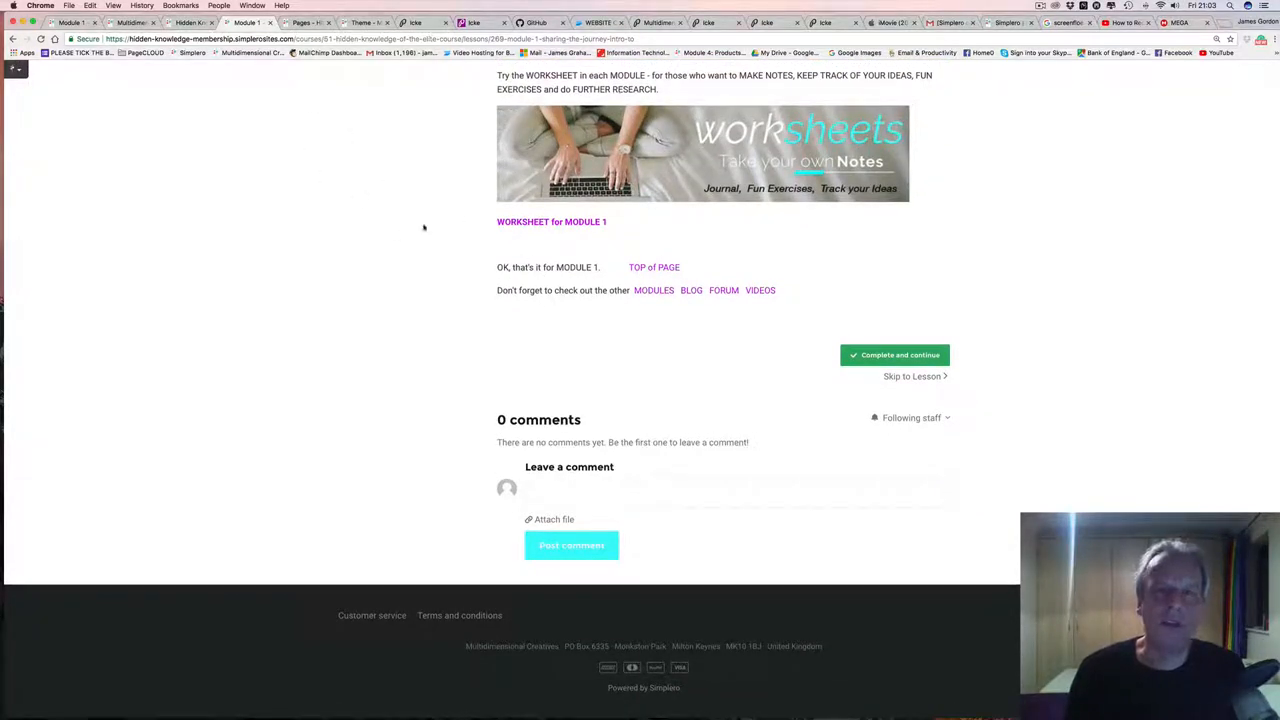
mouse_move(457, 242)
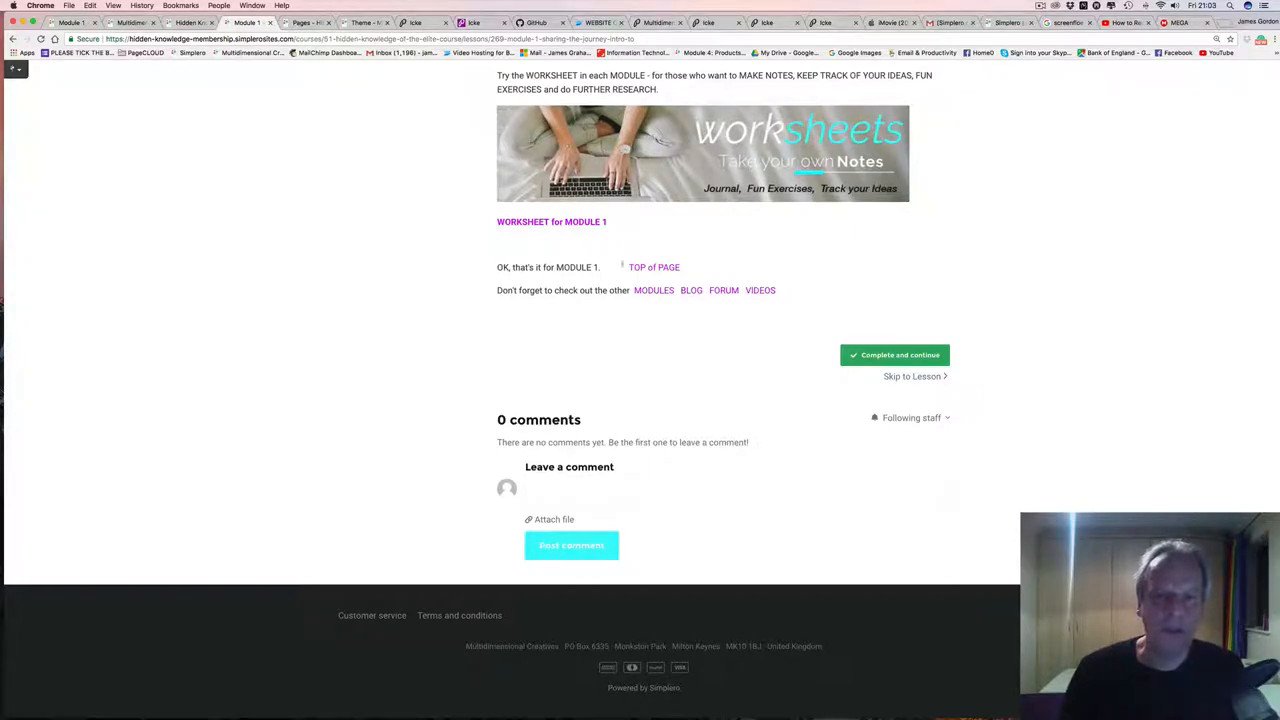
mouse_move(653, 290)
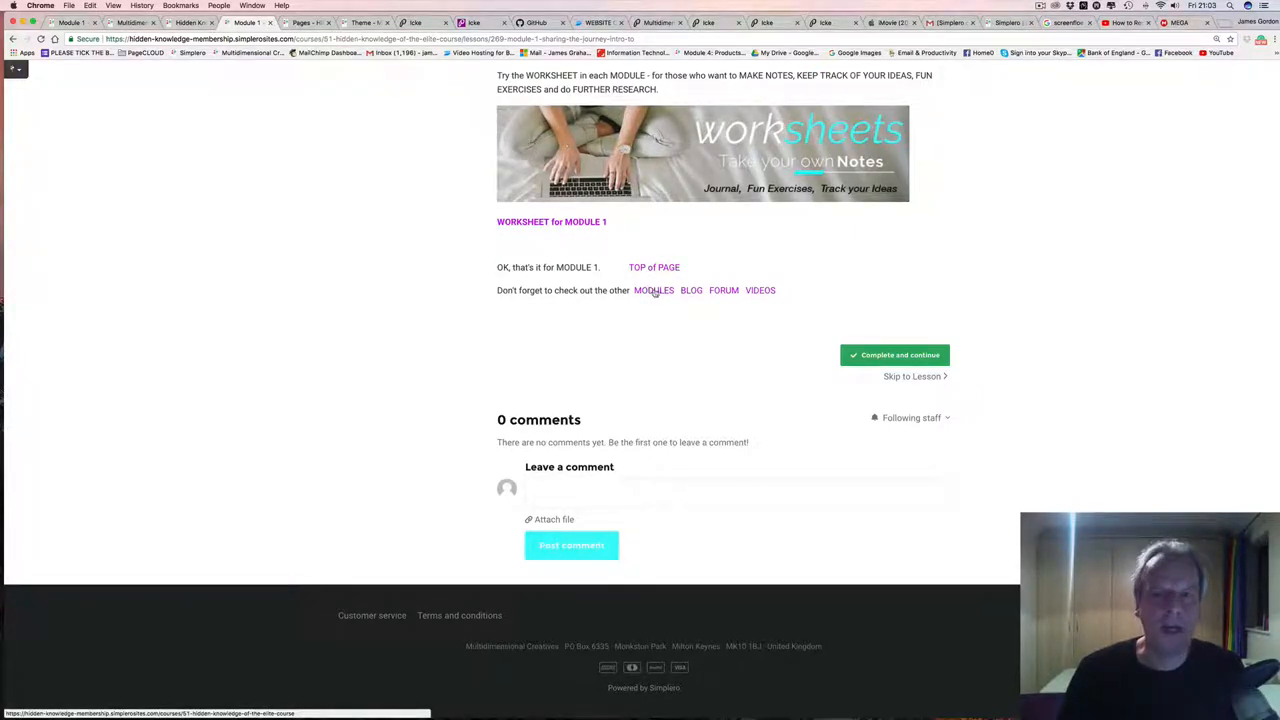
mouse_move(629, 299)
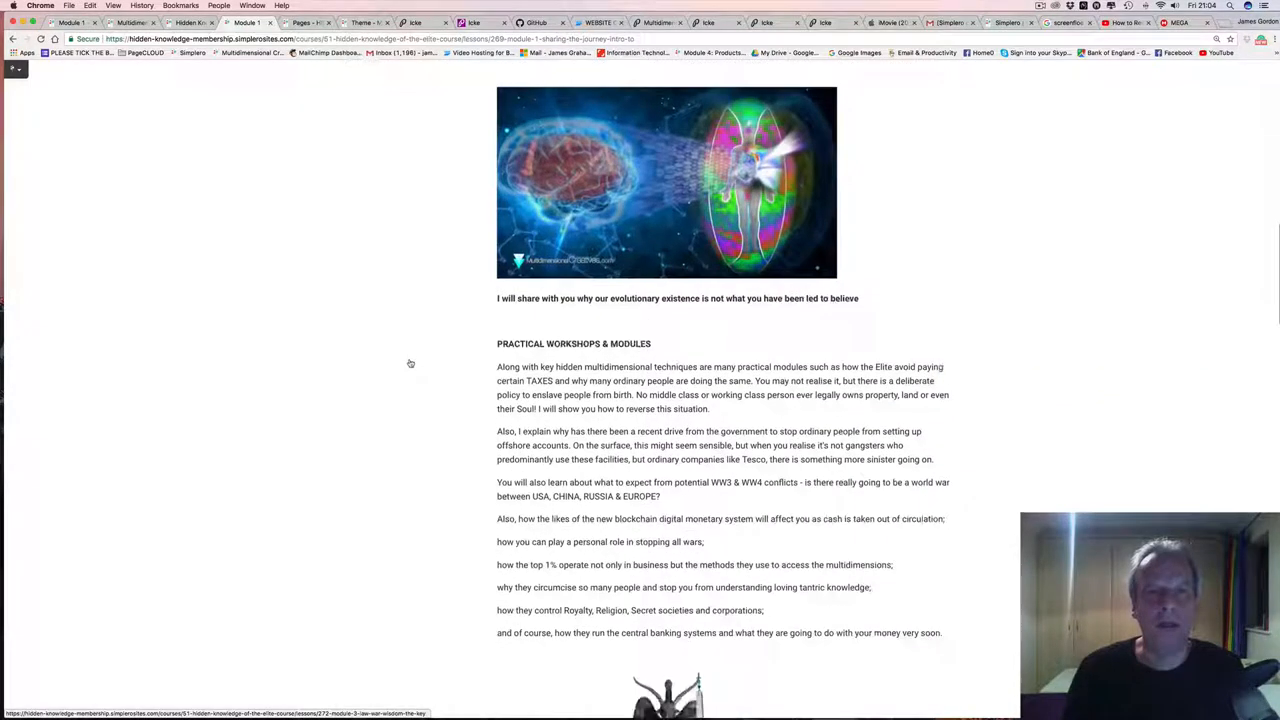
Step: Continue down to the comments section and back toward the welcome video
scroll("down", 3)
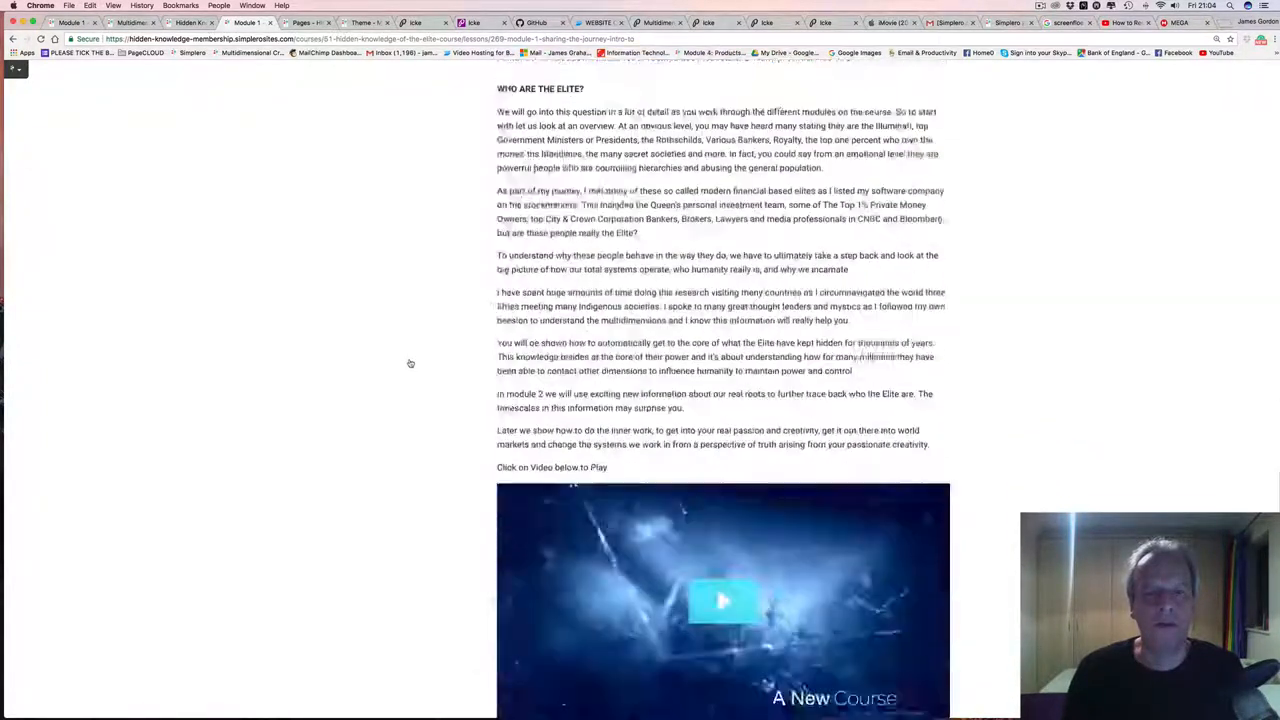
scroll("down", 3)
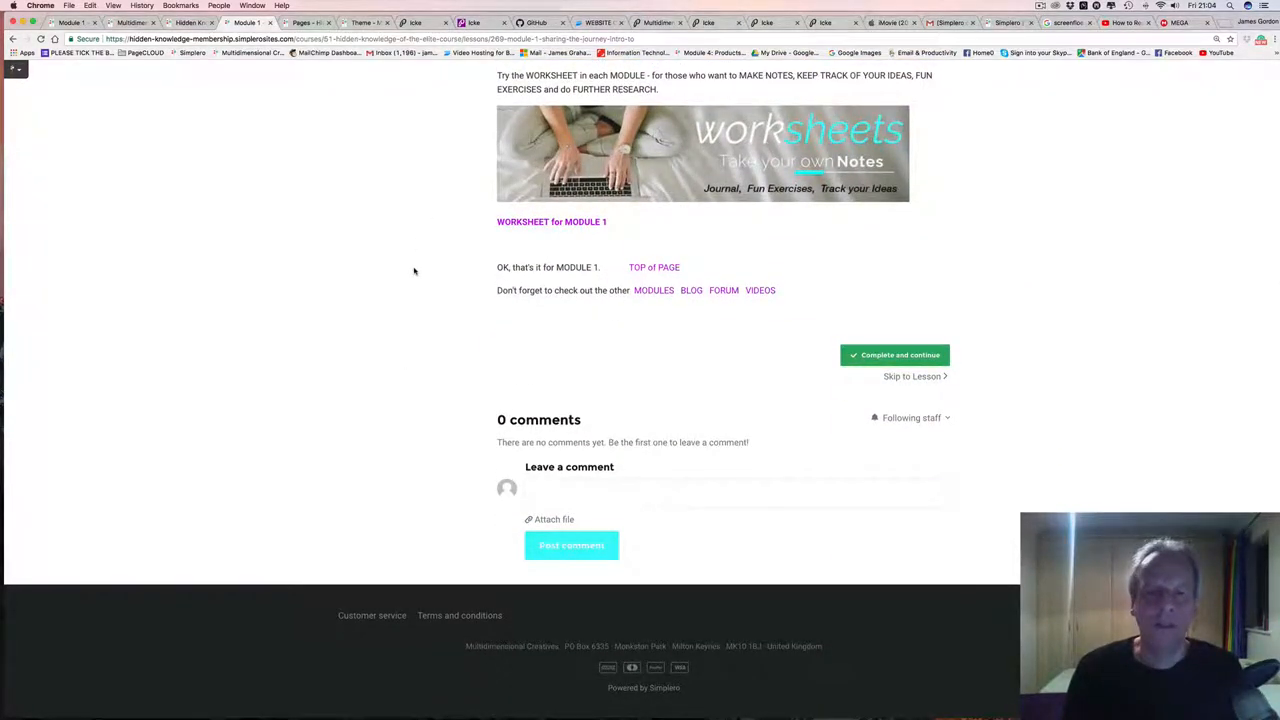
scroll("up", 3)
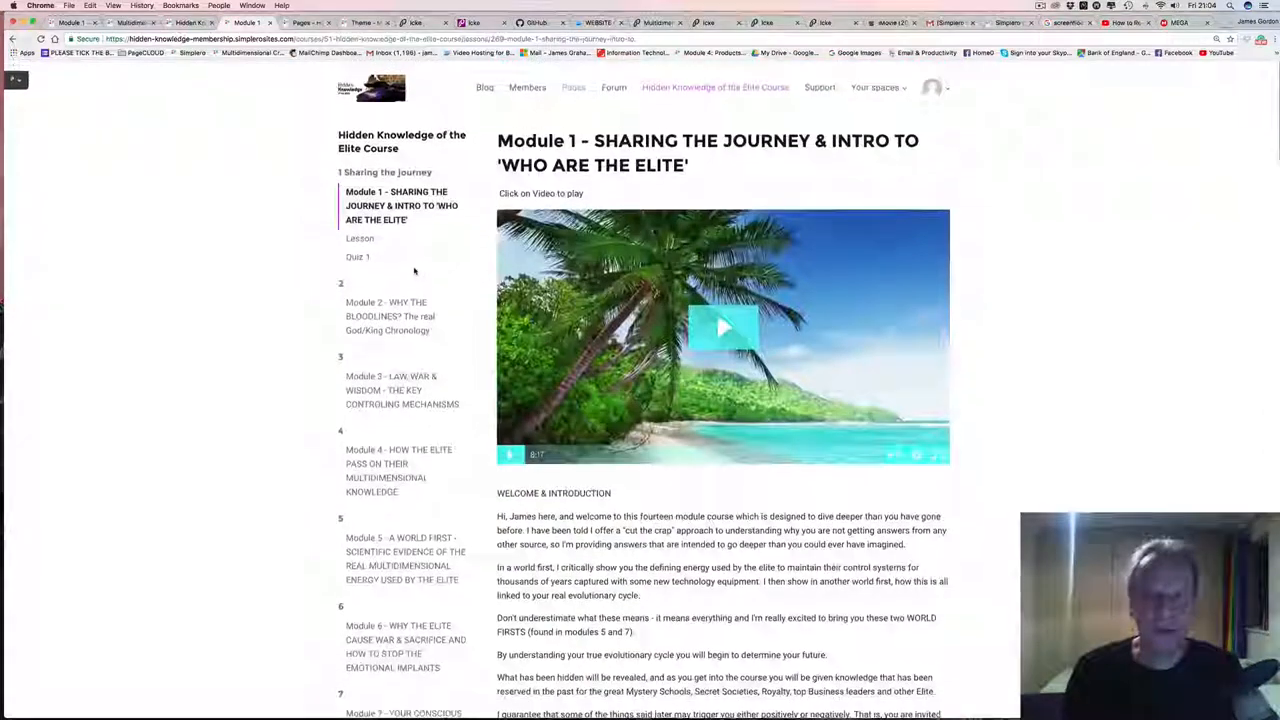
scroll("down", 3)
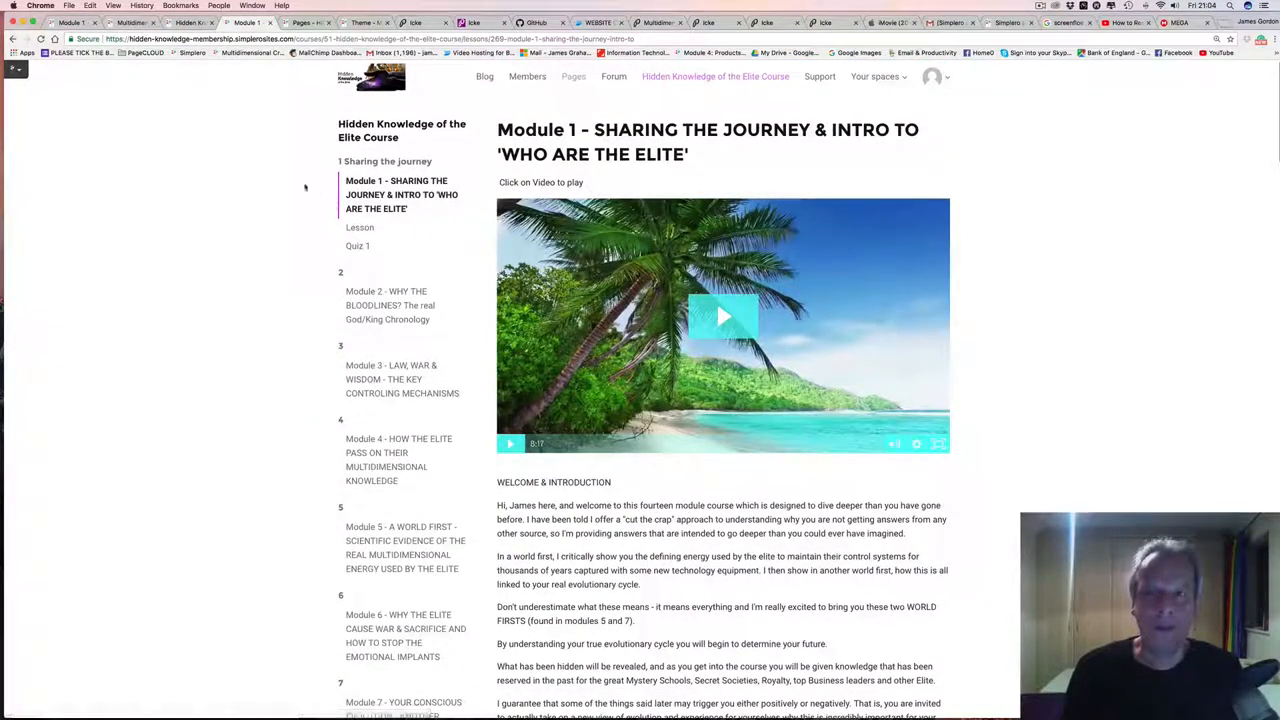
mouse_move(289, 163)
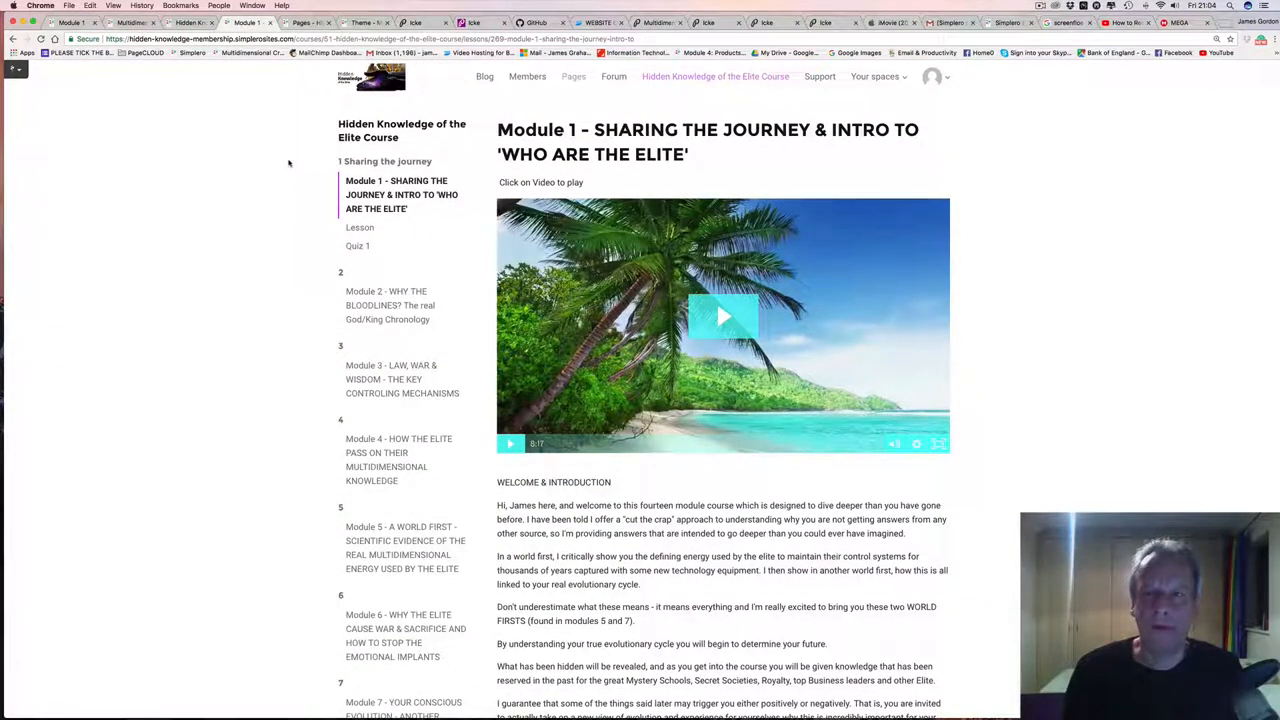